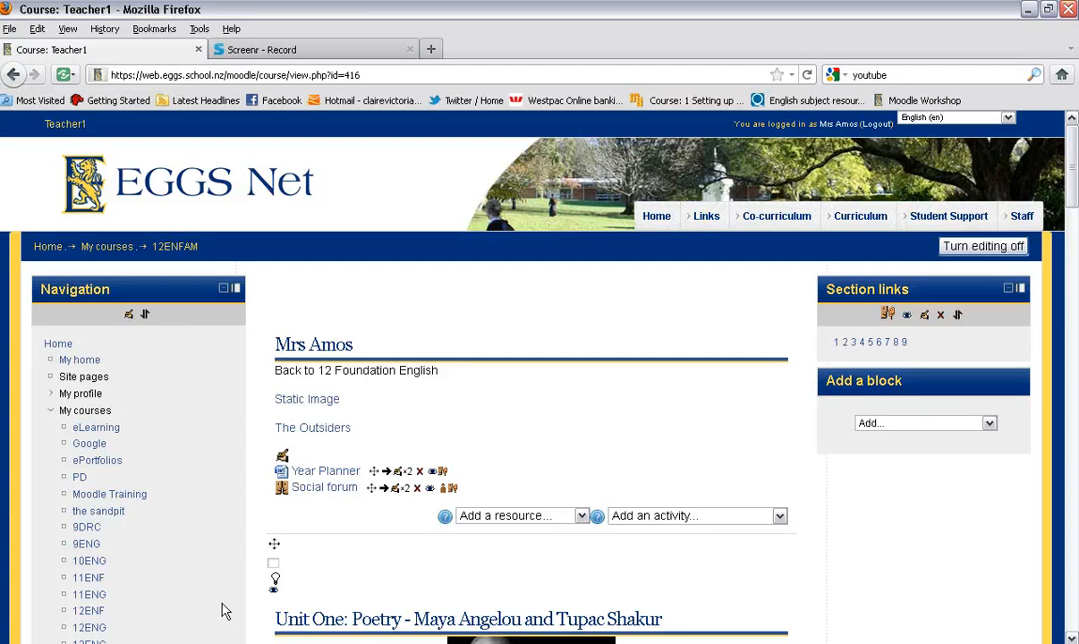
mouse_move(315, 536)
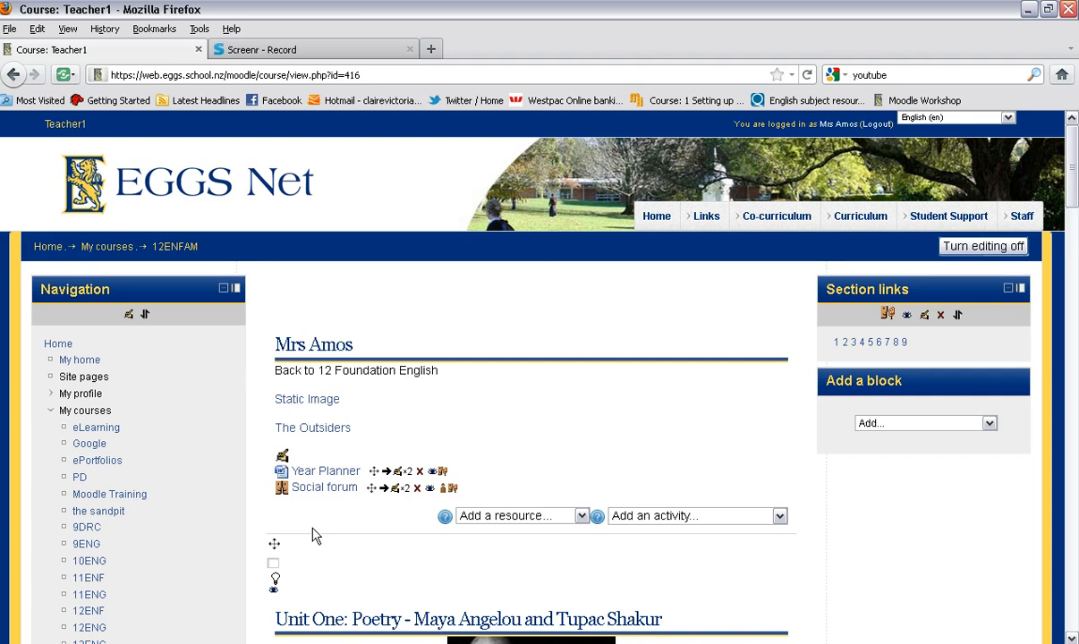
mouse_move(331, 515)
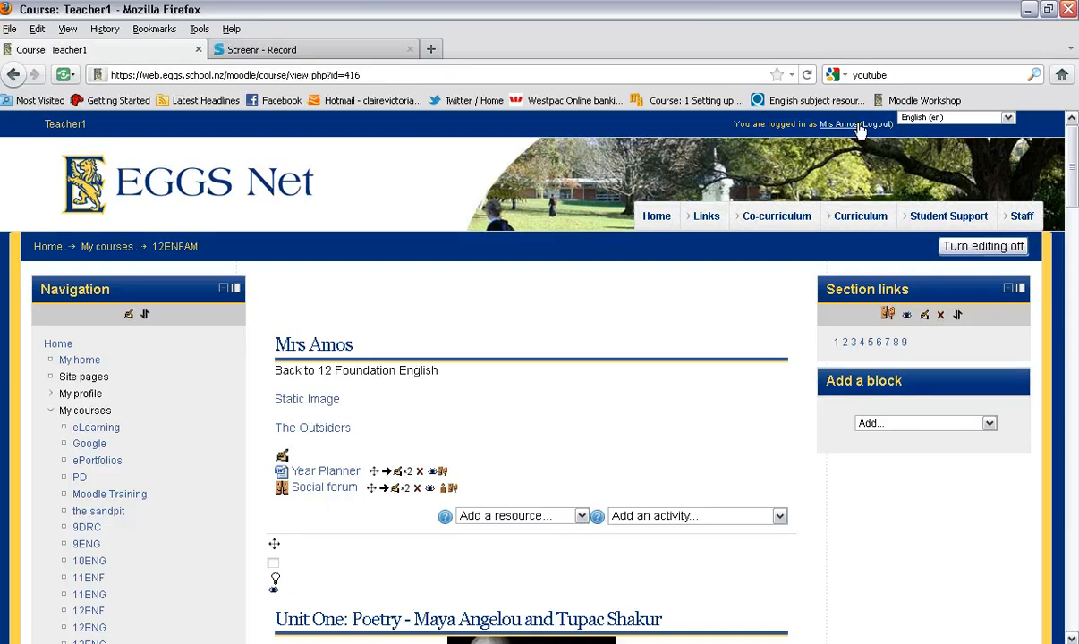
mouse_move(87, 626)
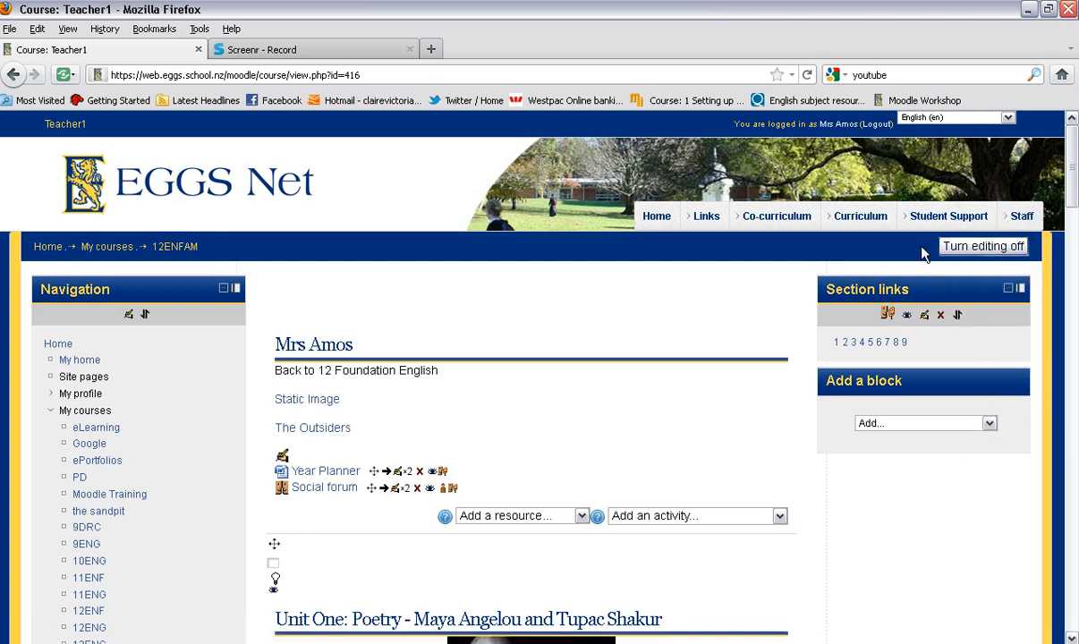
Add a new Choice activity to the top section of the 12ENFAM course.
scroll("down", 3)
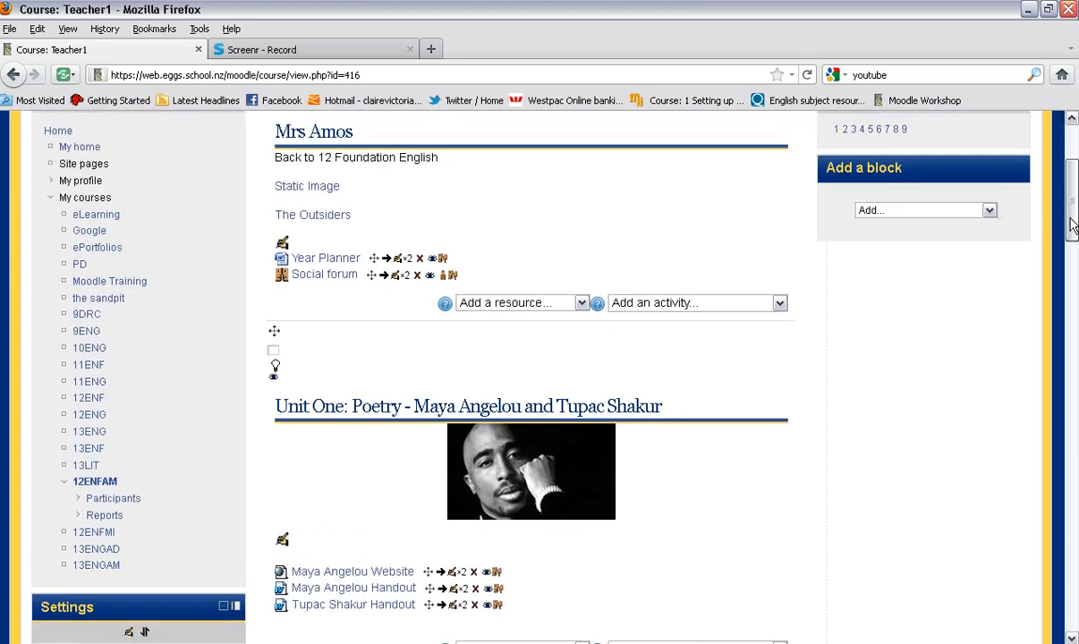
scroll("down", 3)
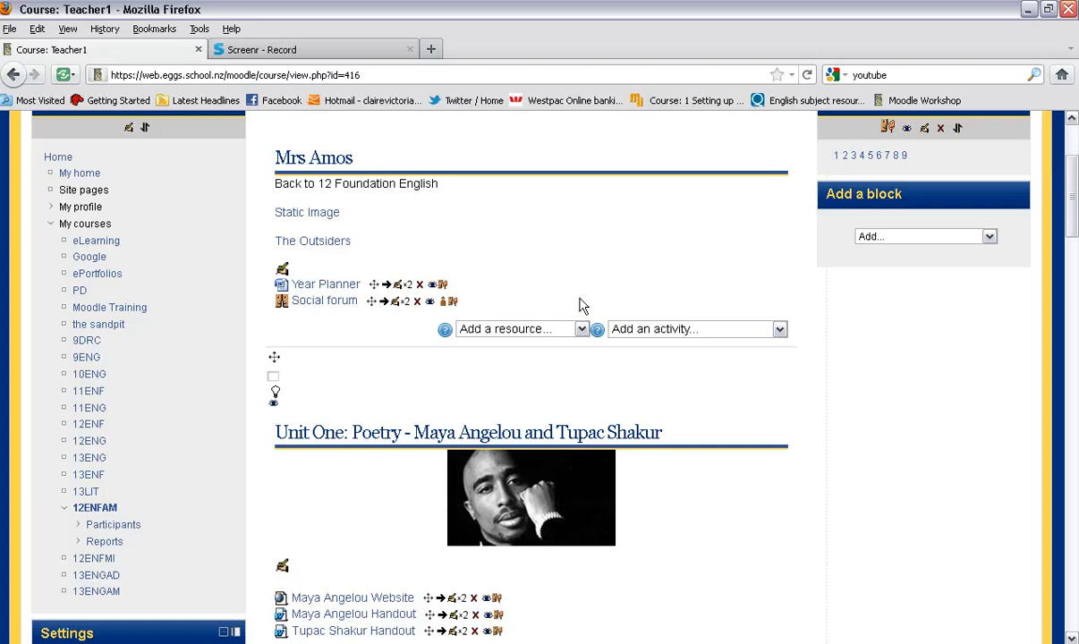
mouse_move(347, 233)
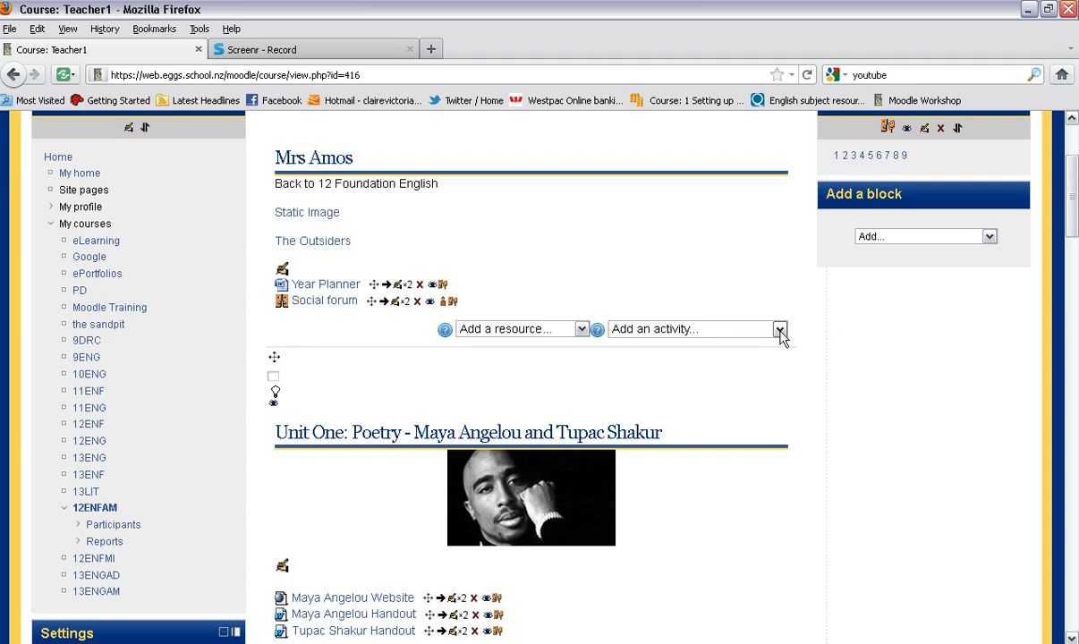
left_click(780, 329)
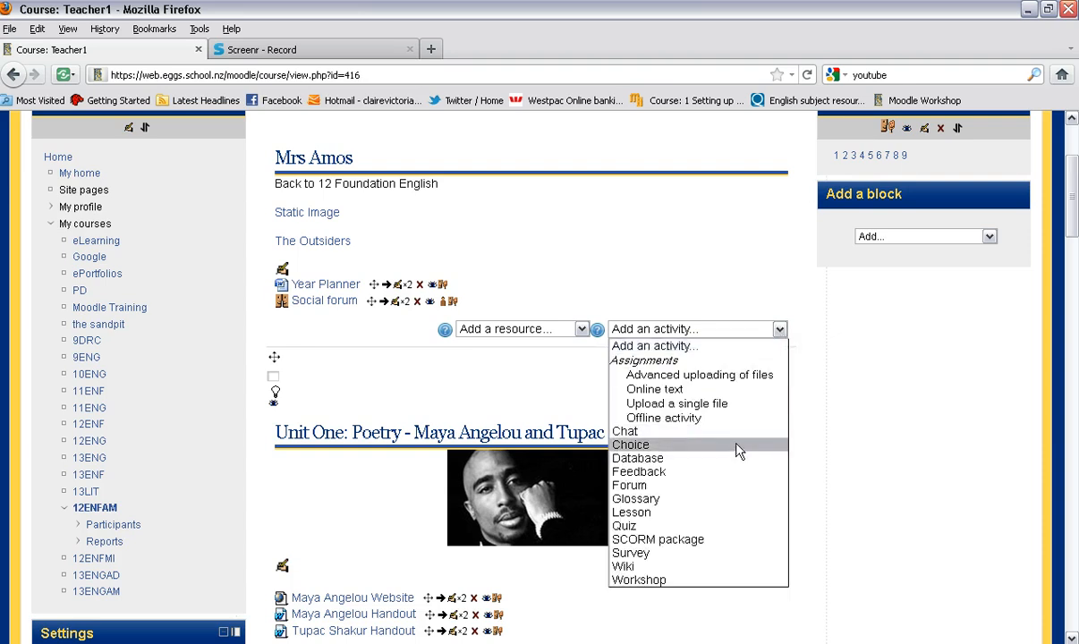
left_click(630, 444)
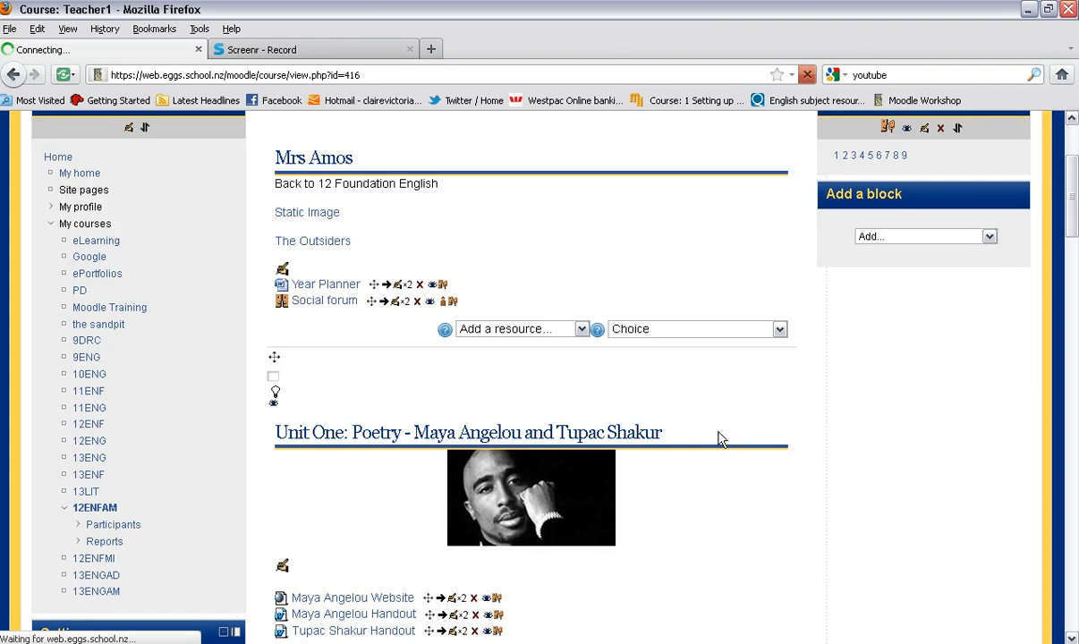
mouse_move(653, 379)
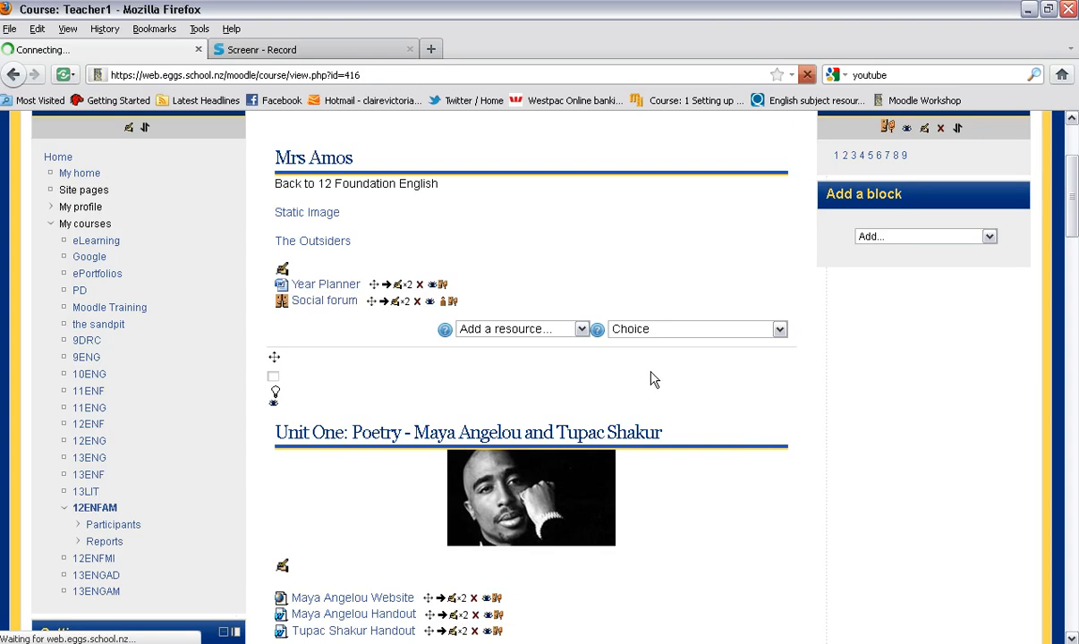
left_click(688, 329)
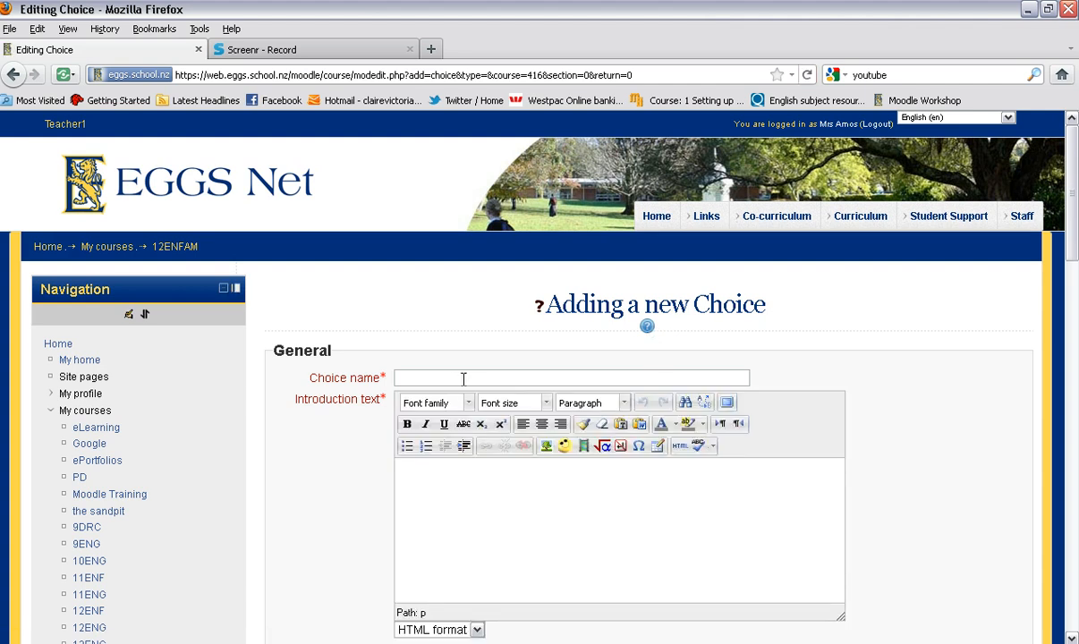
mouse_move(472, 376)
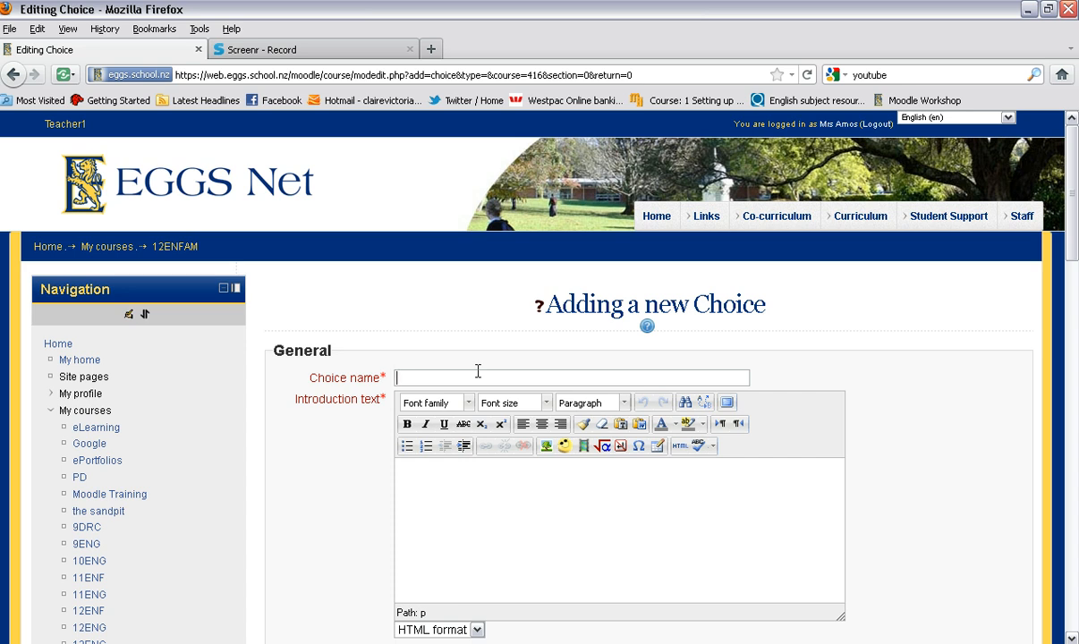
Name the Choice 'What is your favourite fruit?' with introduction 'Select your favourite fruit'.
type("What is your favourite fruit")
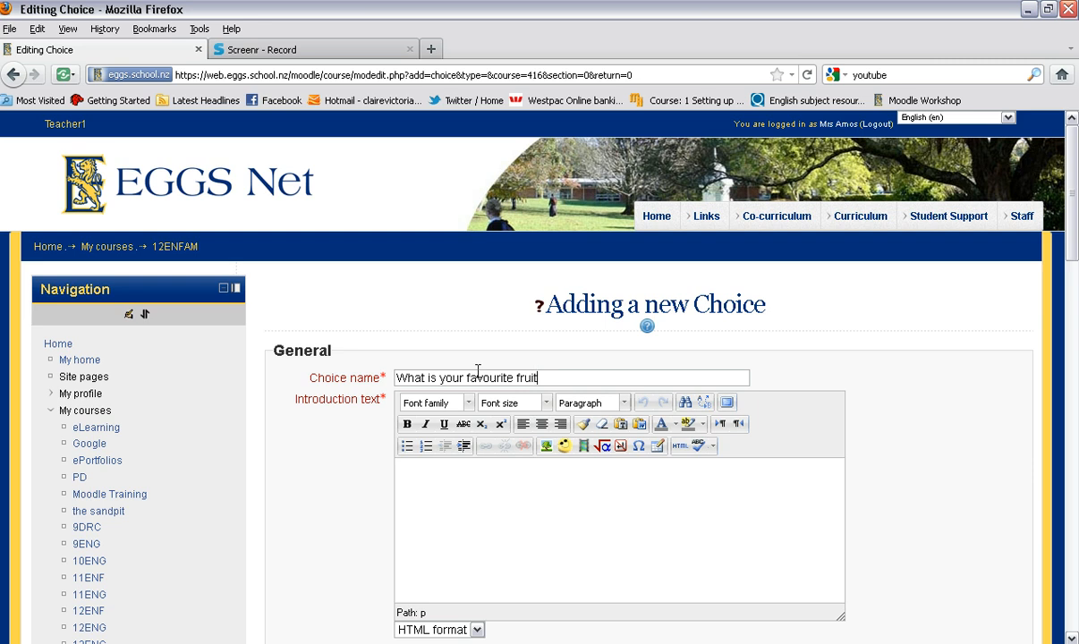
type("?")
left_click(619, 532)
type("S")
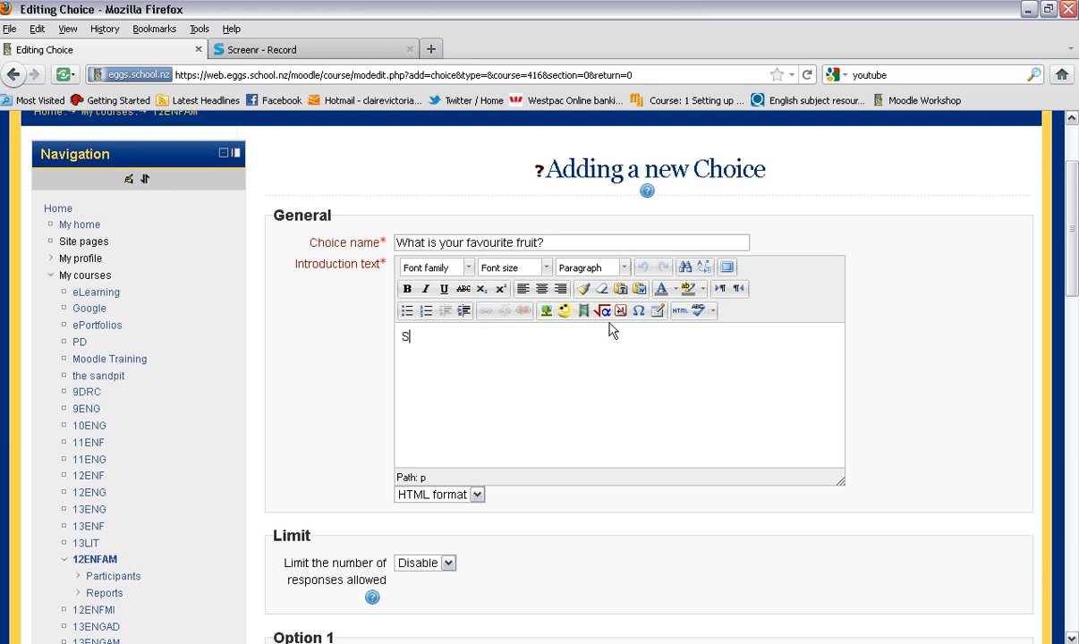
type("elect")
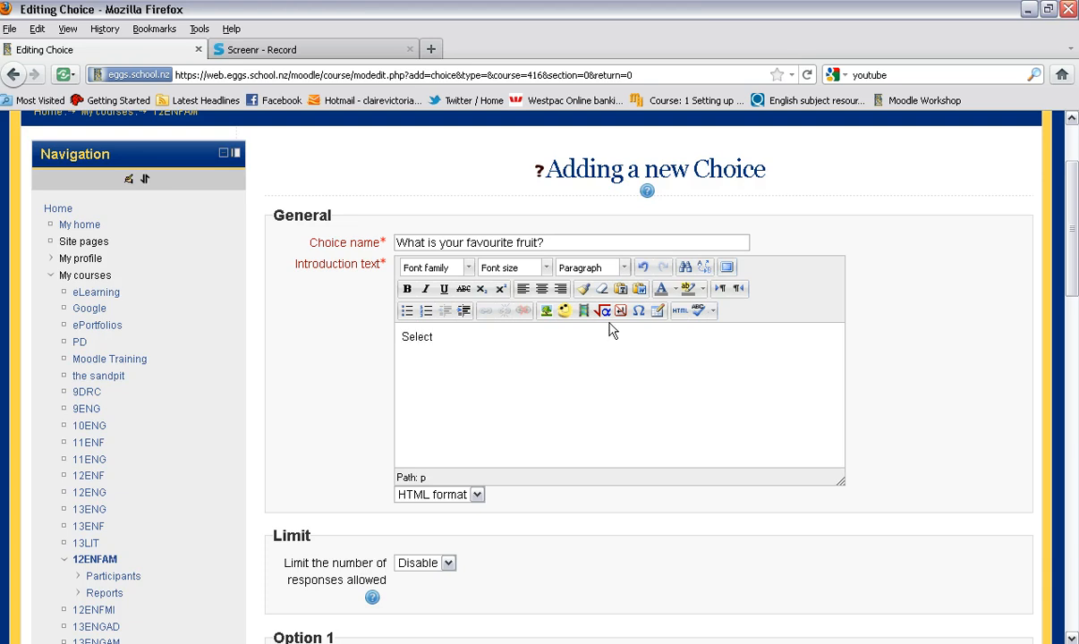
type("your")
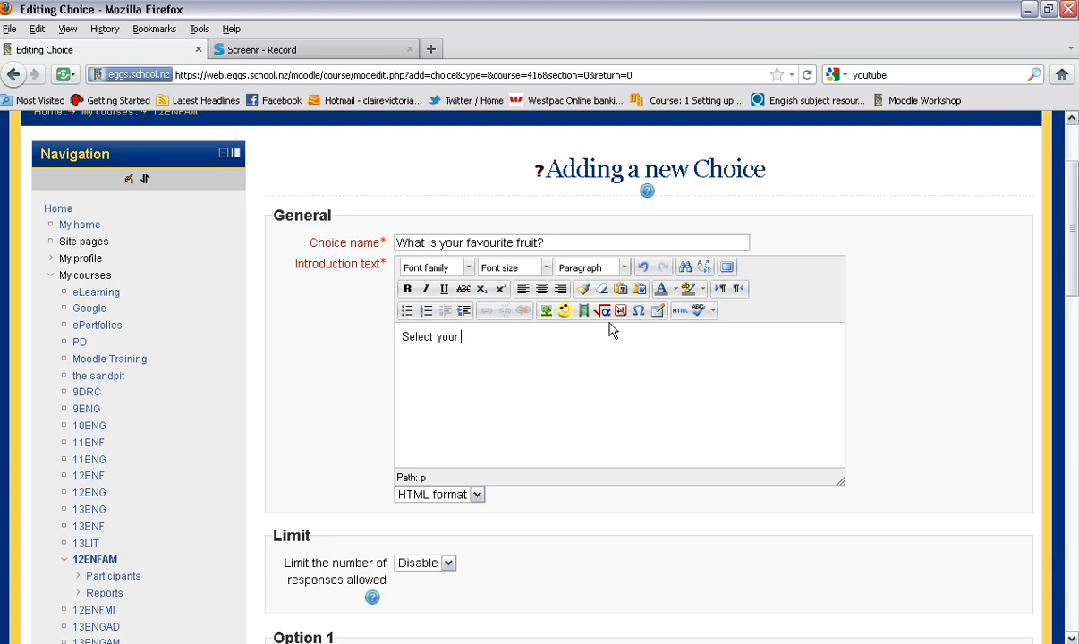
type("favourit")
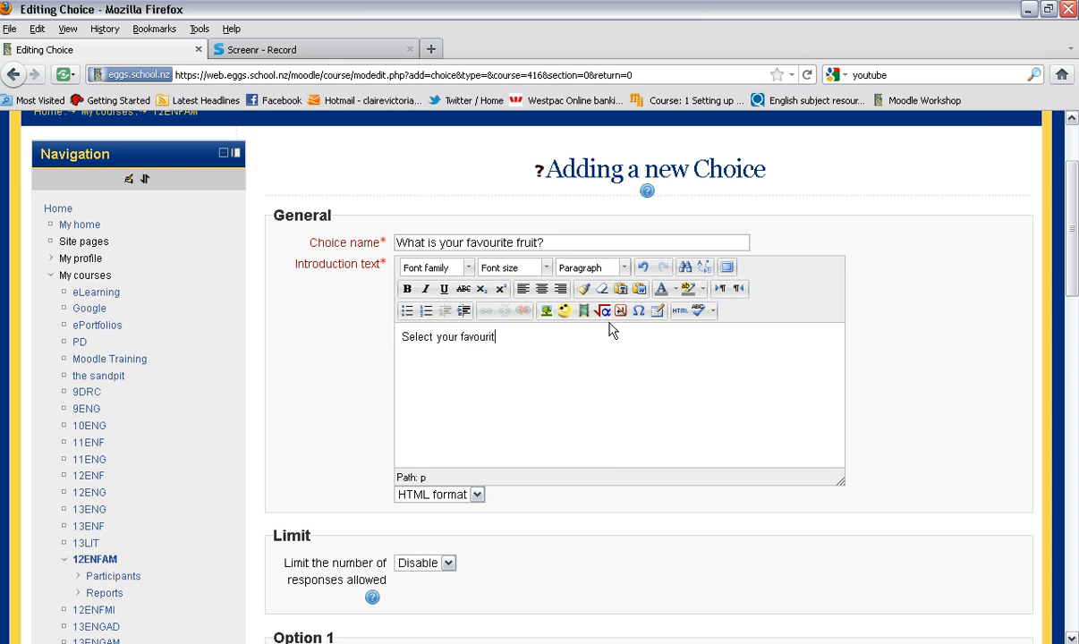
type("e fruit")
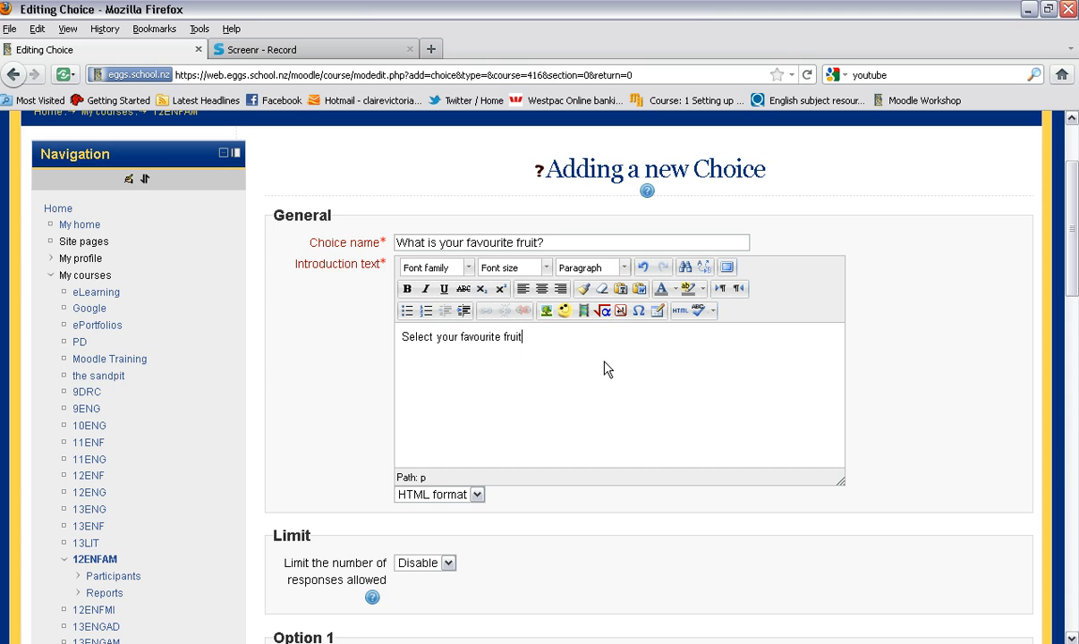
scroll("down", 3)
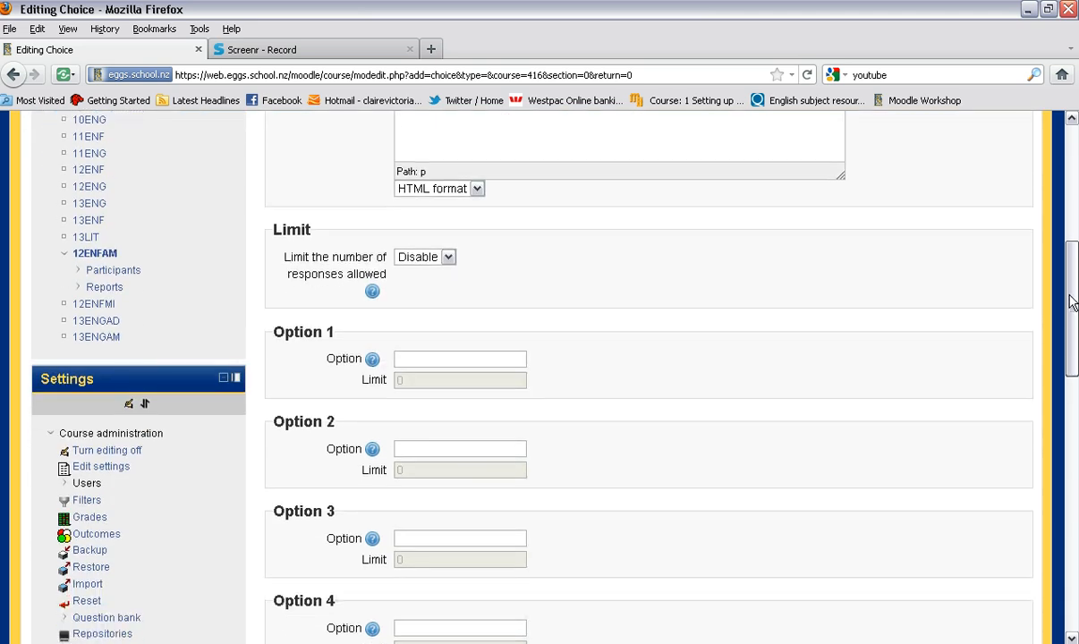
scroll("down", 3)
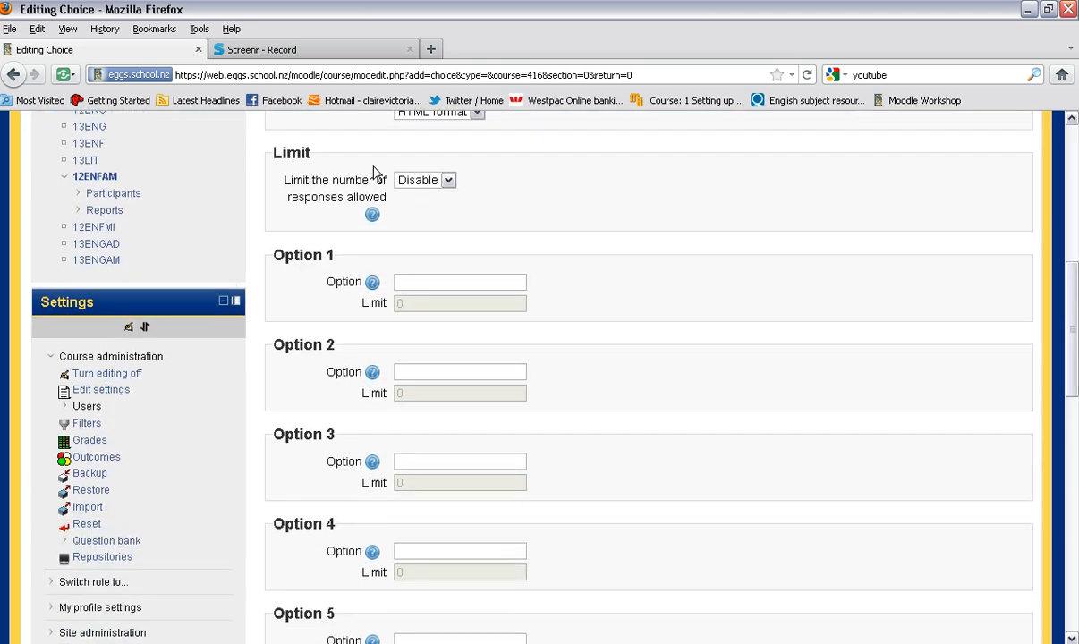
mouse_move(343, 236)
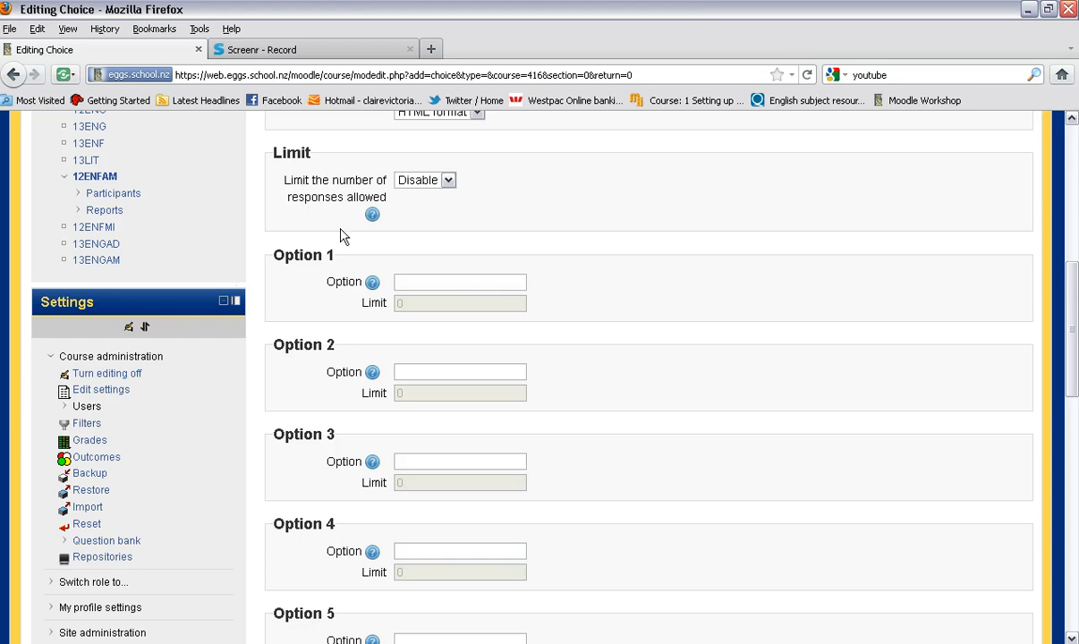
mouse_move(419, 311)
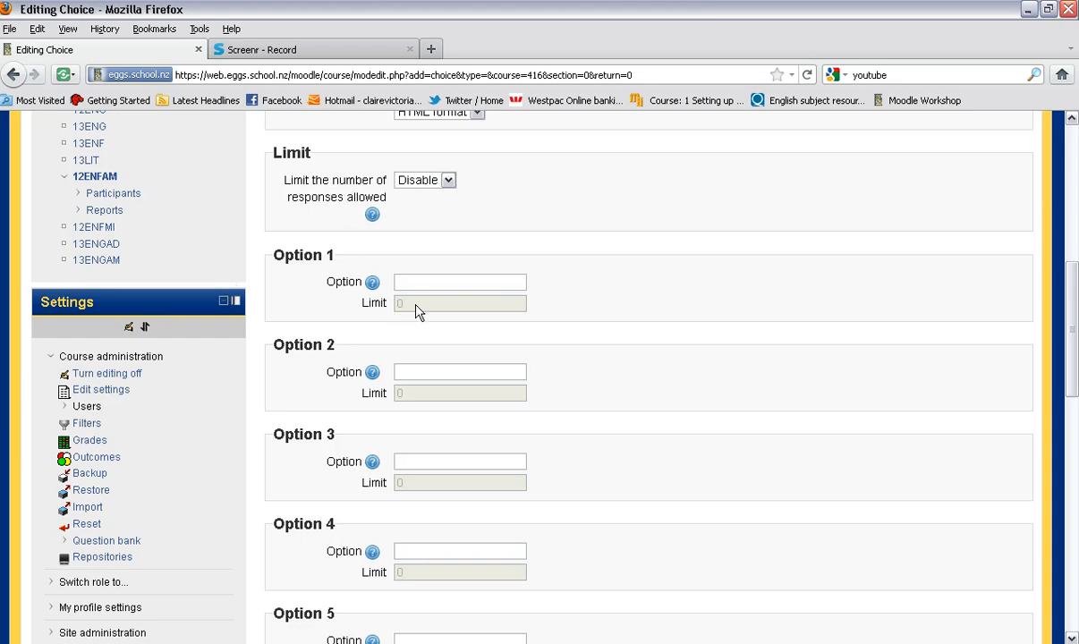
mouse_move(407, 199)
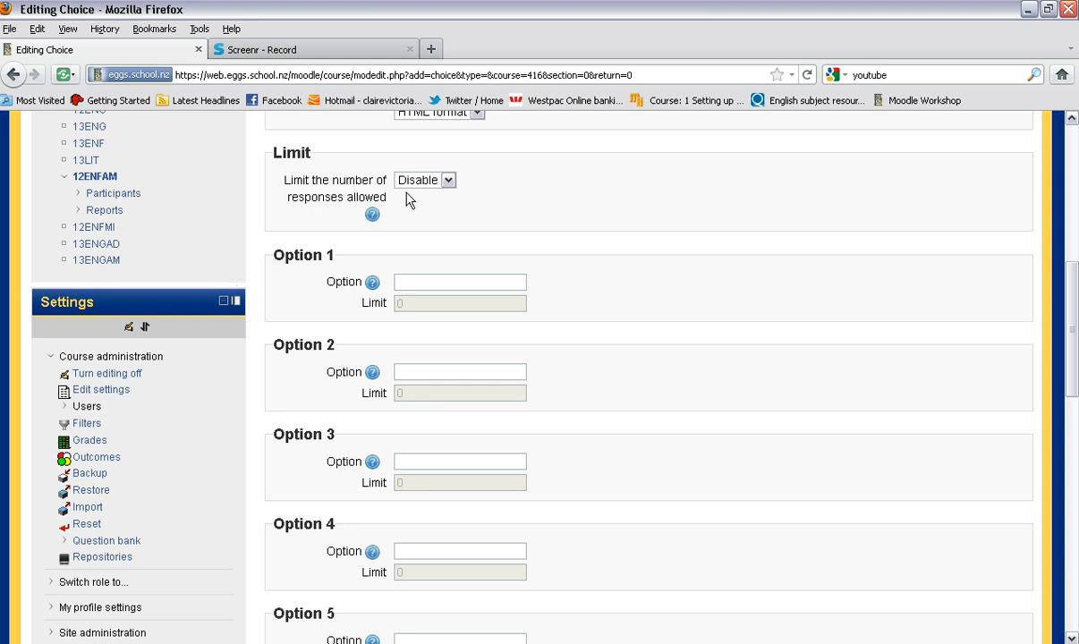
left_click(424, 179)
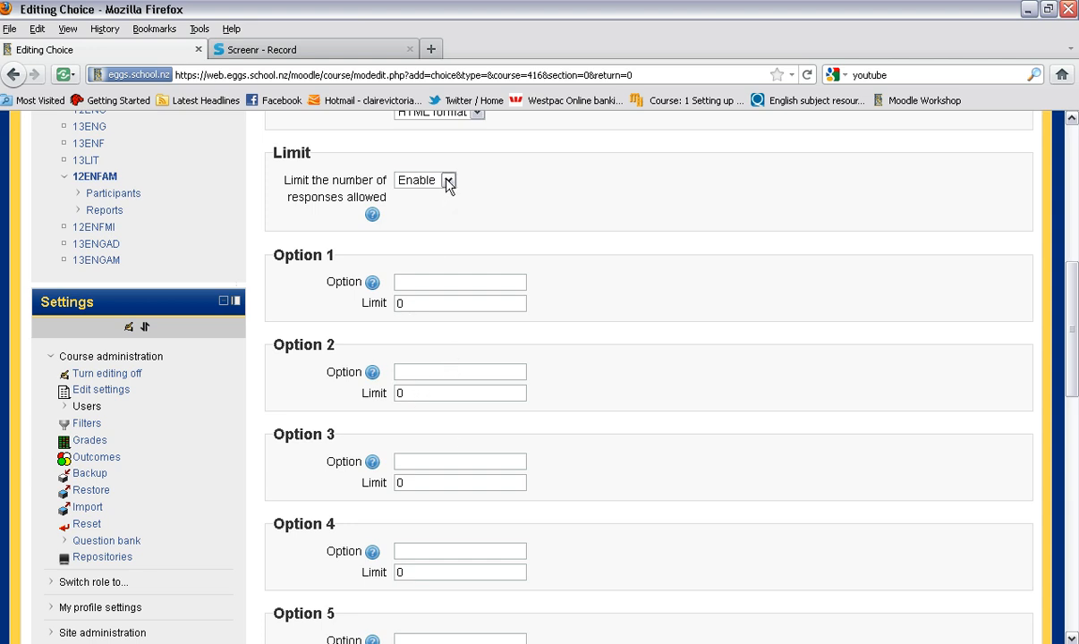
left_click(447, 179)
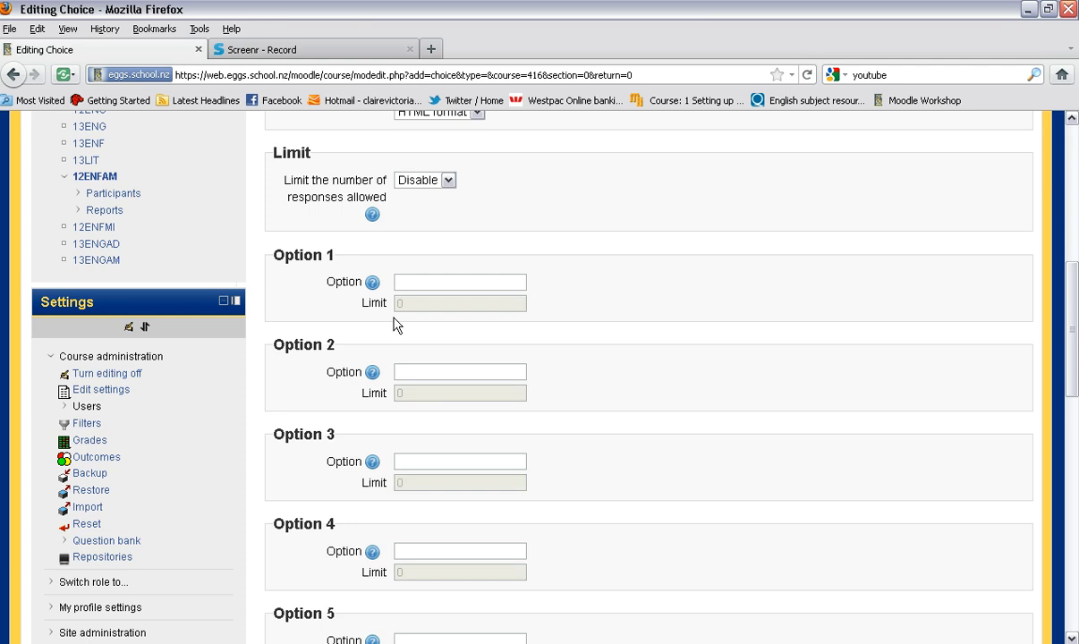
Fill Options 1–3 with Banana, Apple and Orange.
type("Bana")
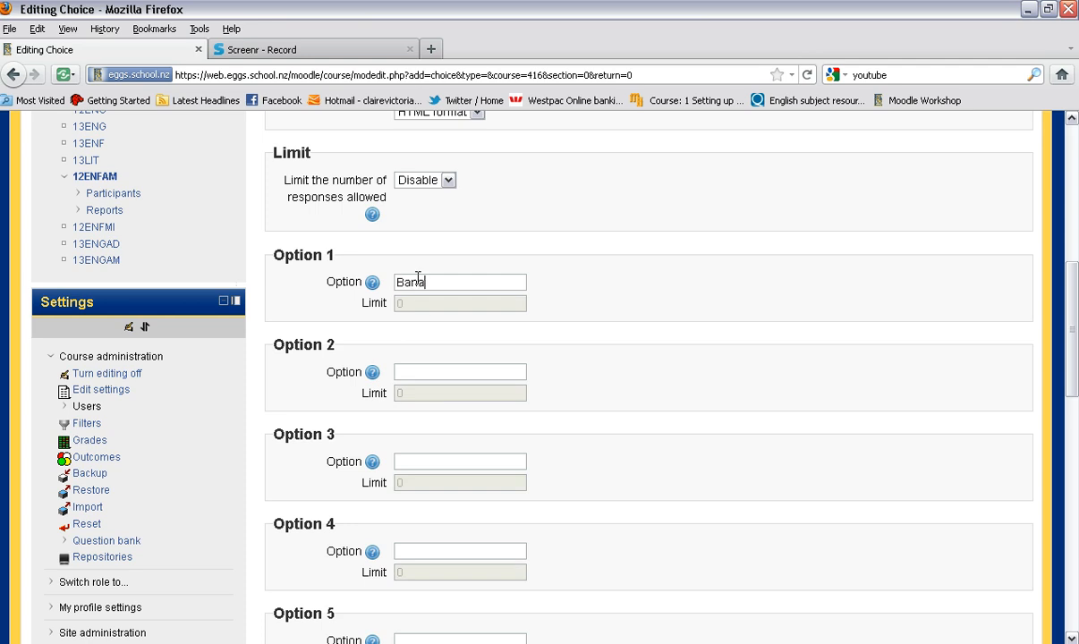
type("na")
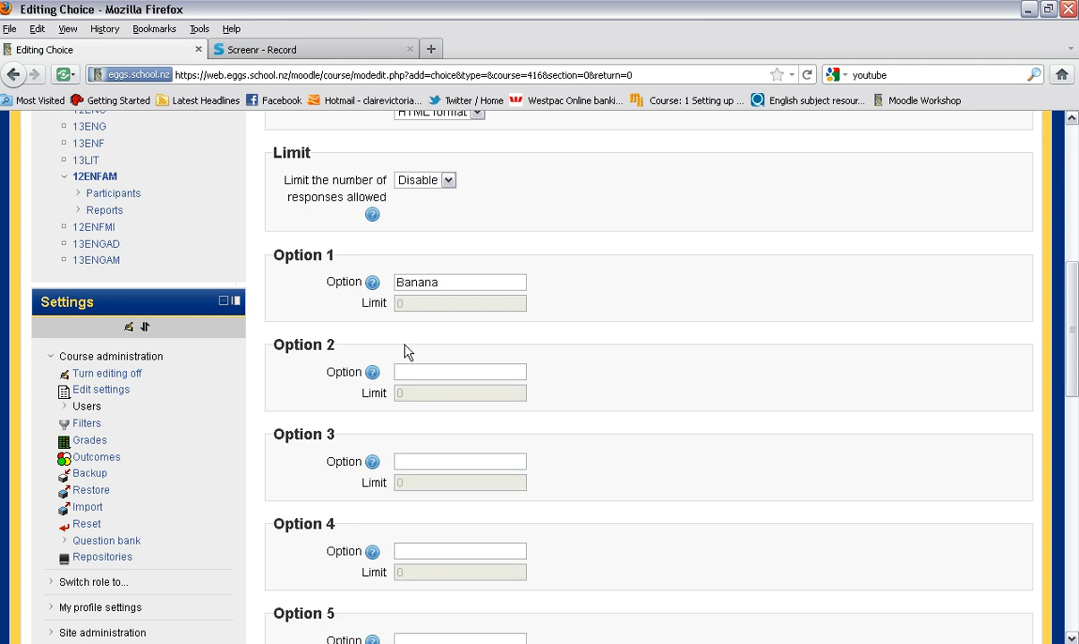
type("Apple")
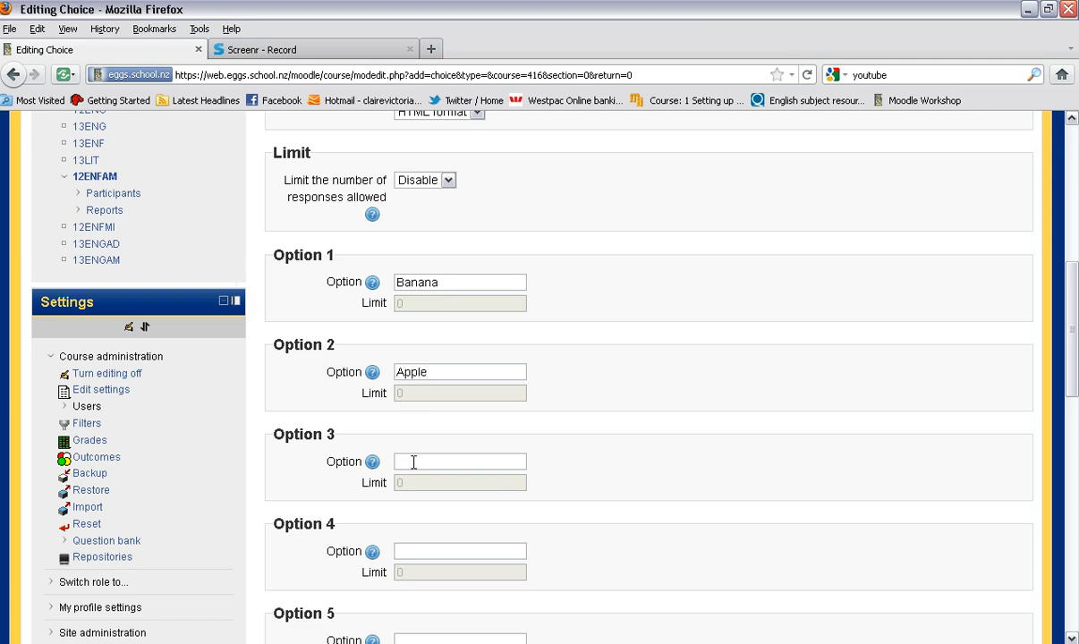
type("Orange")
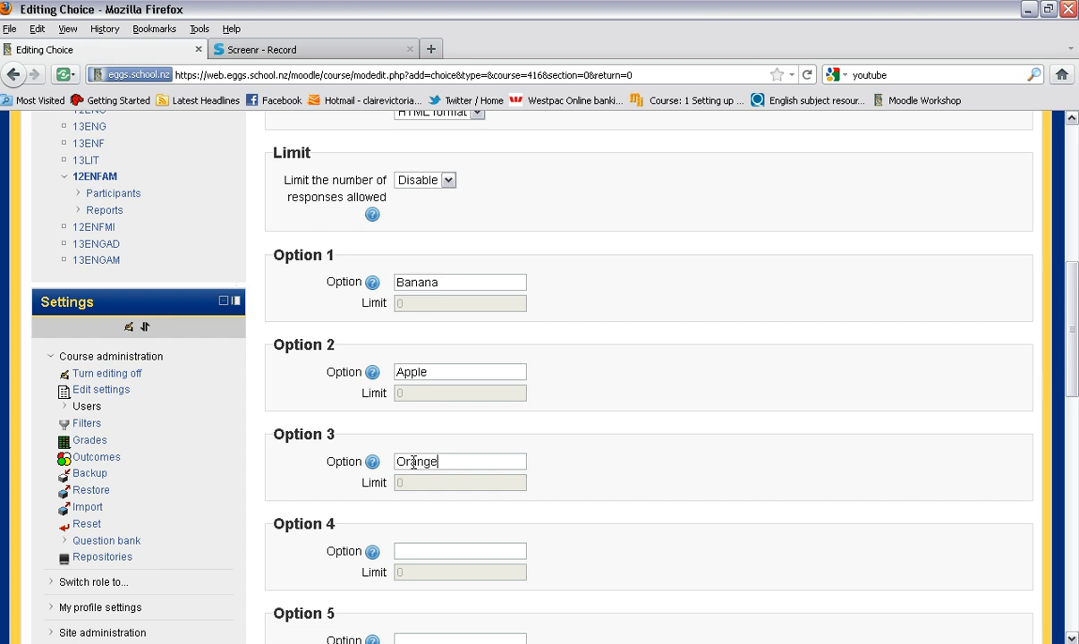
Save the fruit poll and return to the course page.
scroll("down", 3)
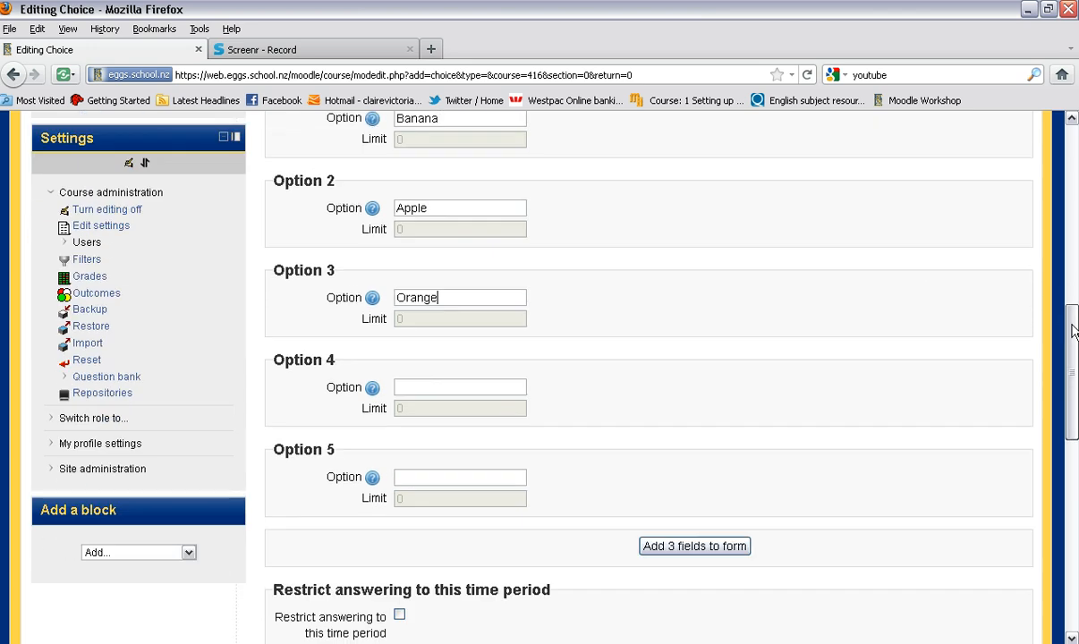
scroll("down", 3)
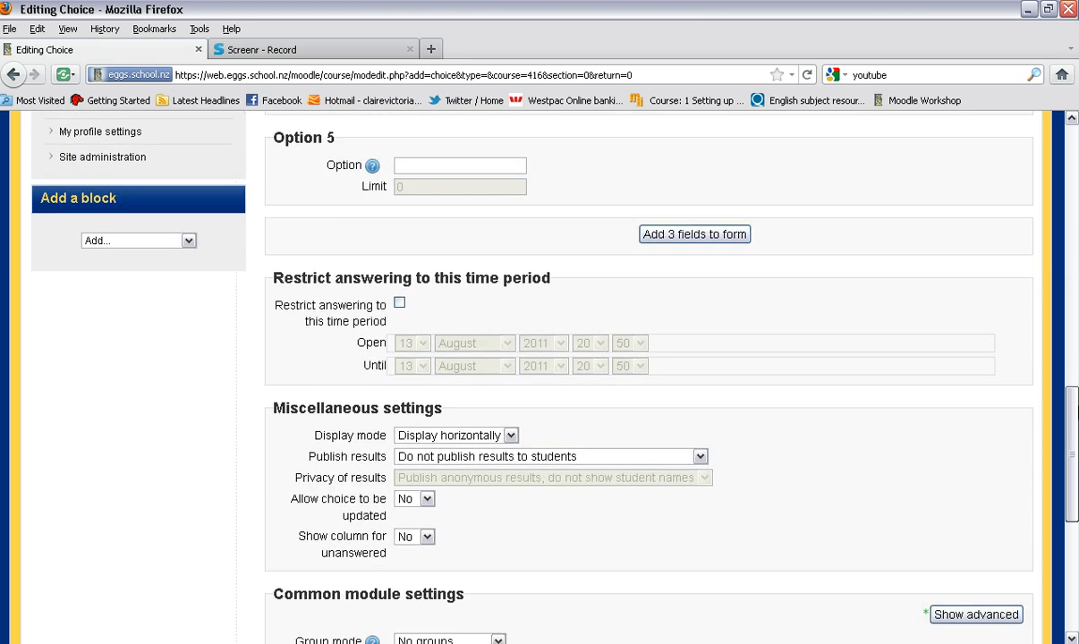
scroll("down", 3)
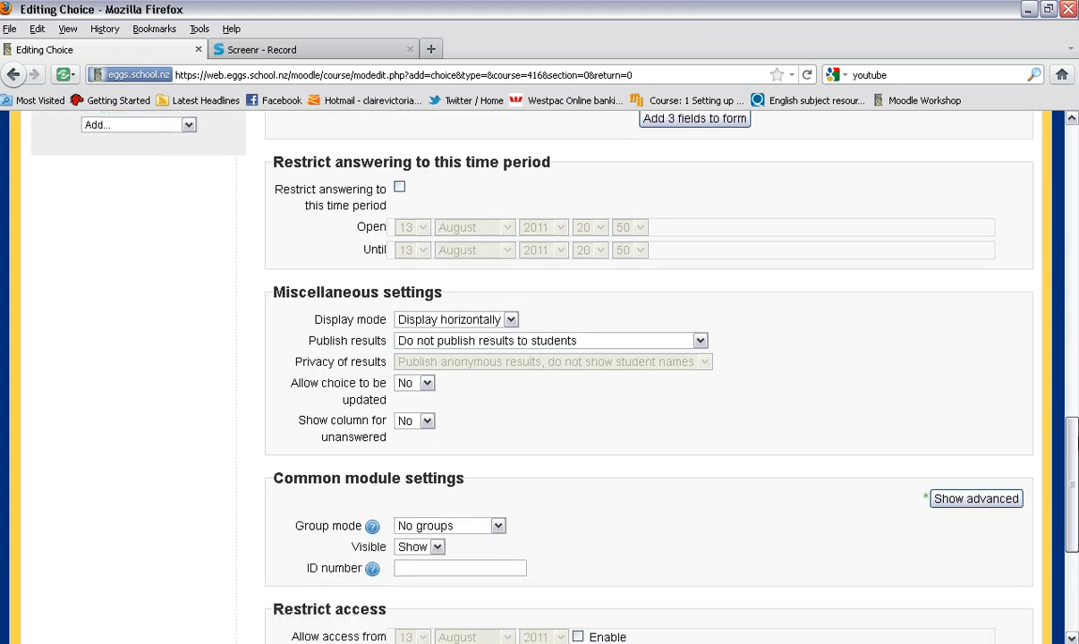
scroll("down", 3)
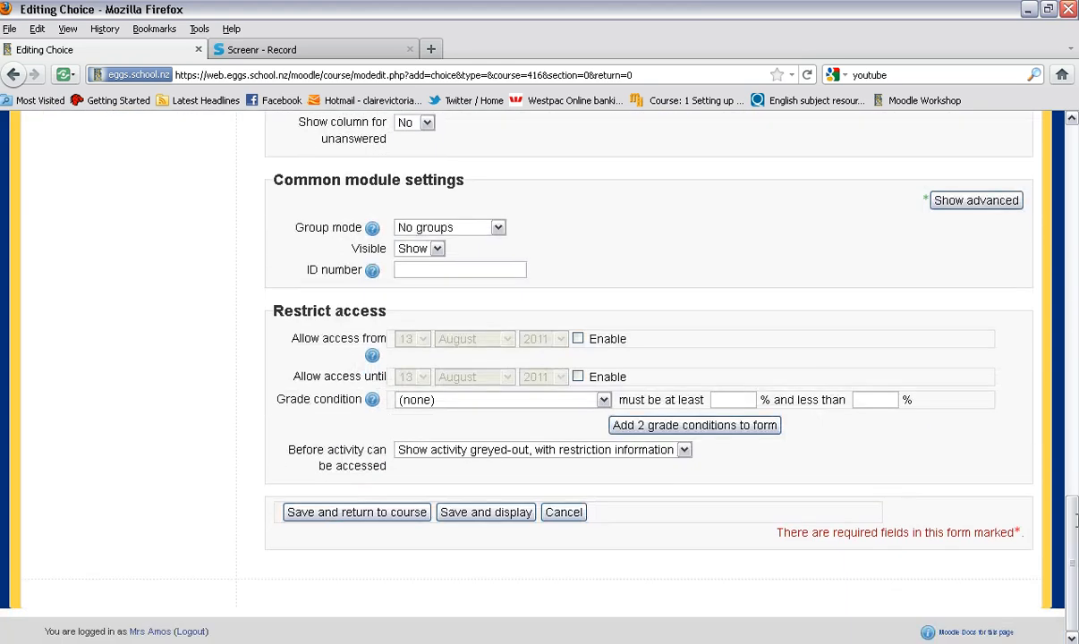
left_click(356, 511)
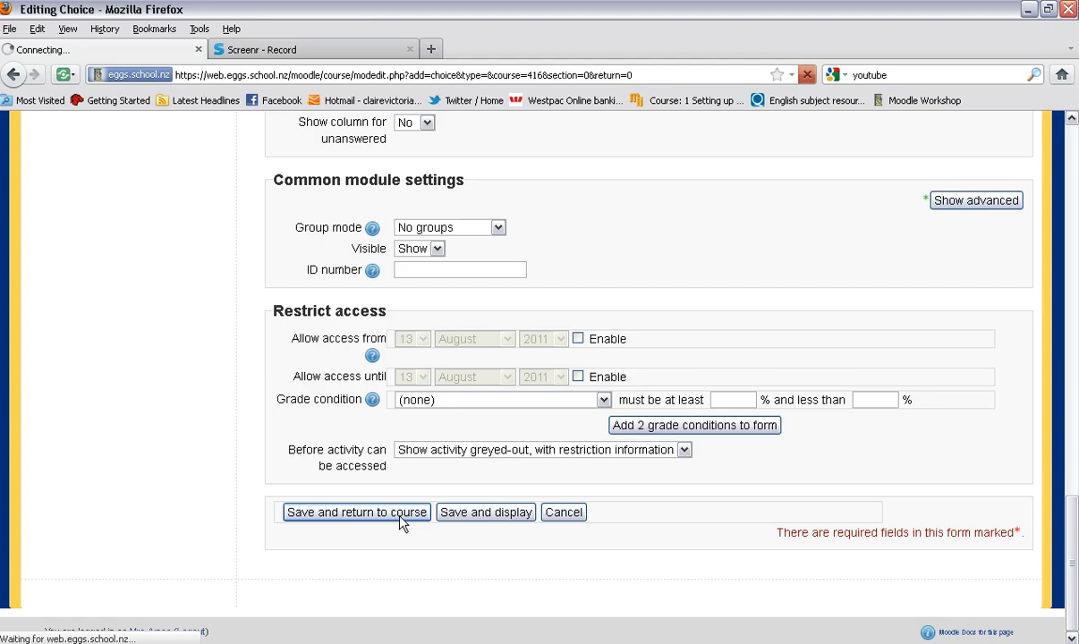
left_click(356, 512)
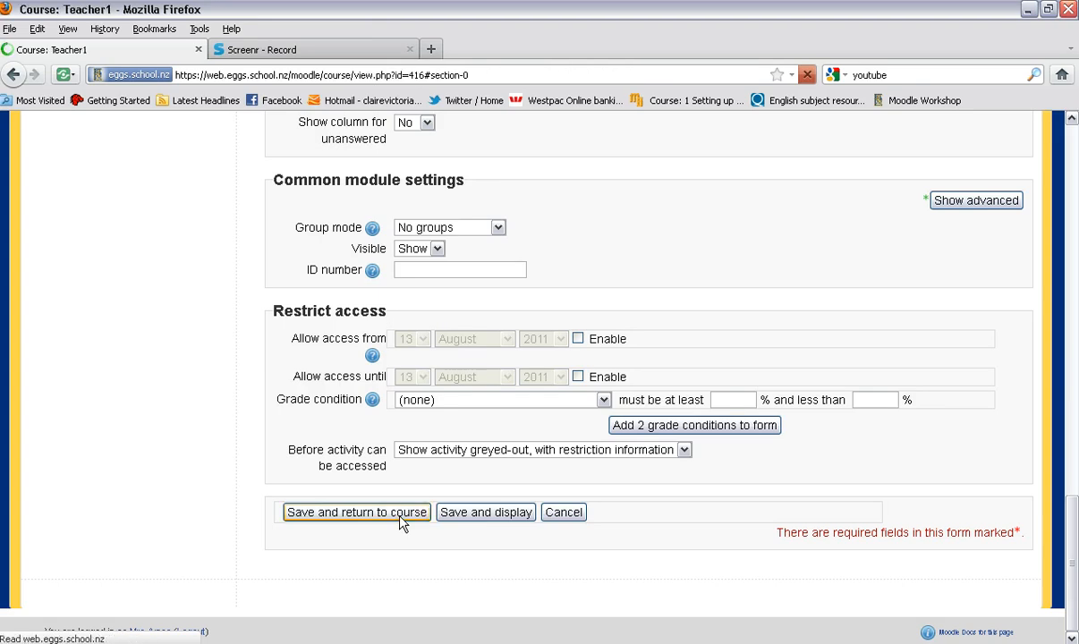
Choose Banana as the answer in the 'What is your favourite fruit?' poll.
left_click(356, 512)
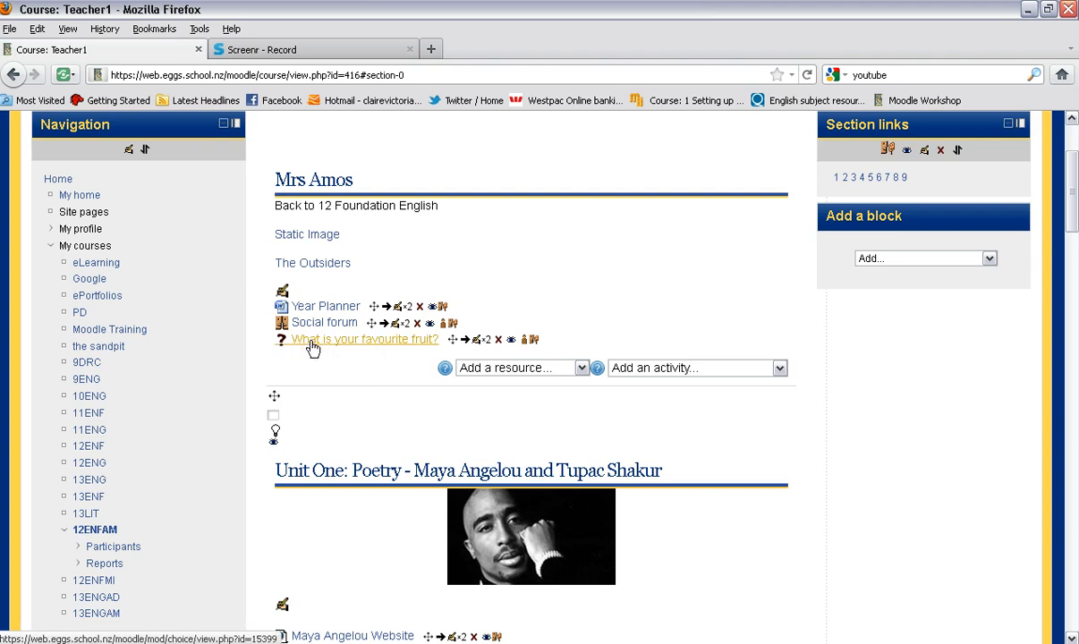
mouse_move(369, 343)
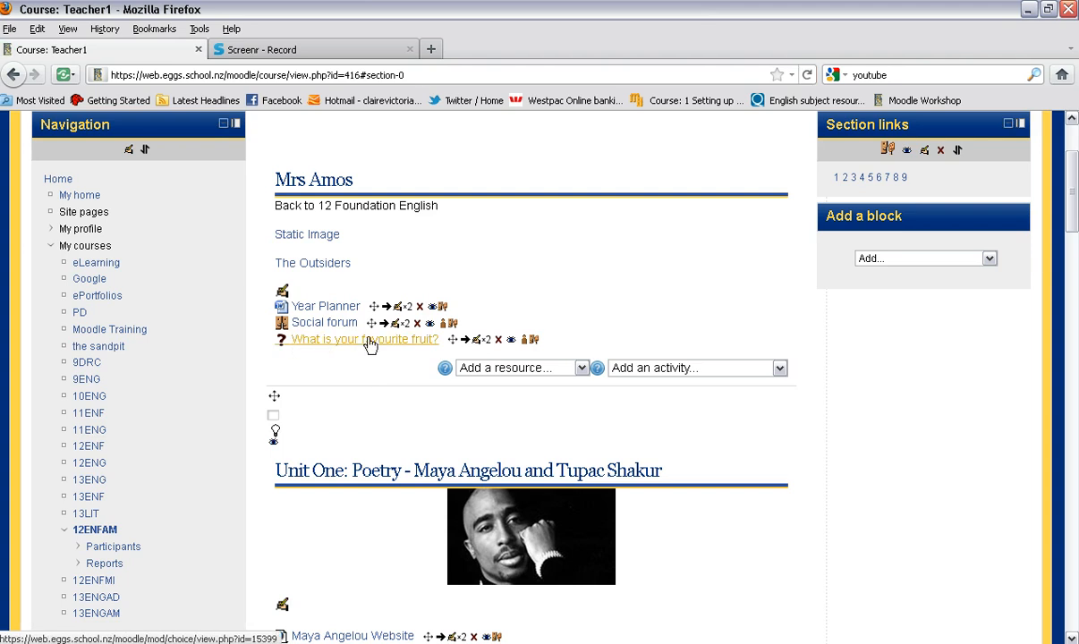
left_click(365, 338)
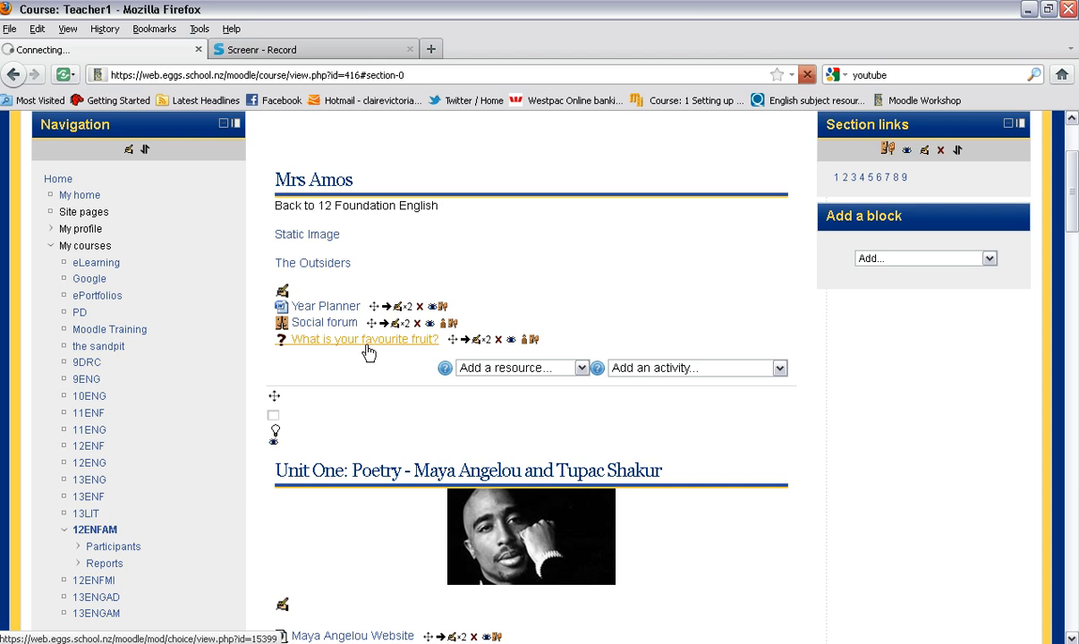
left_click(365, 338)
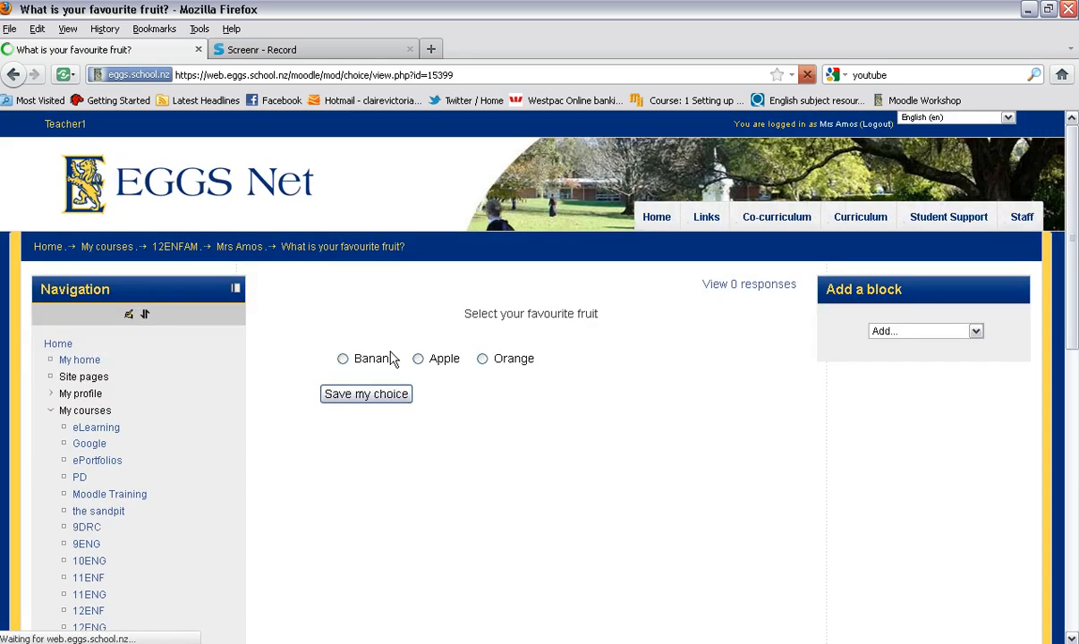
left_click(343, 358)
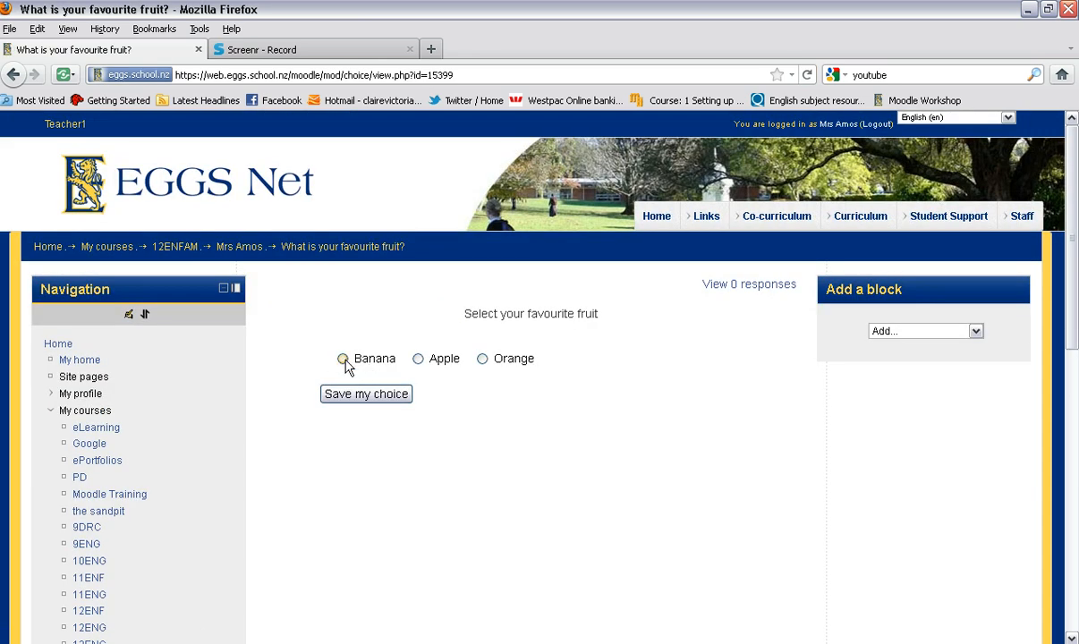
Save the Banana choice and view the poll's 1 response.
left_click(365, 394)
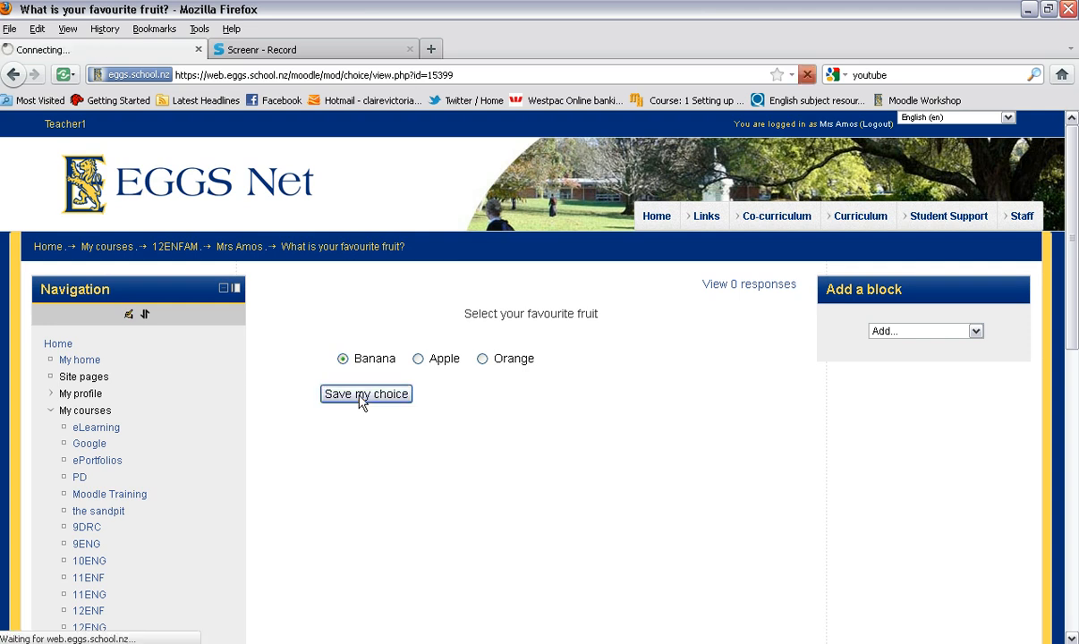
left_click(365, 394)
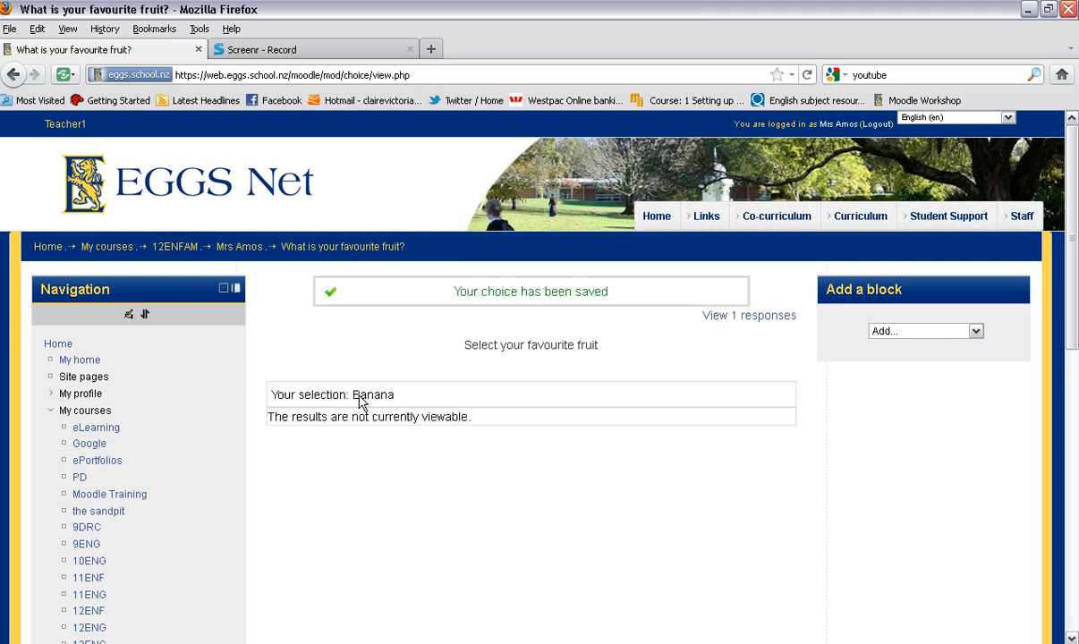
left_click(748, 315)
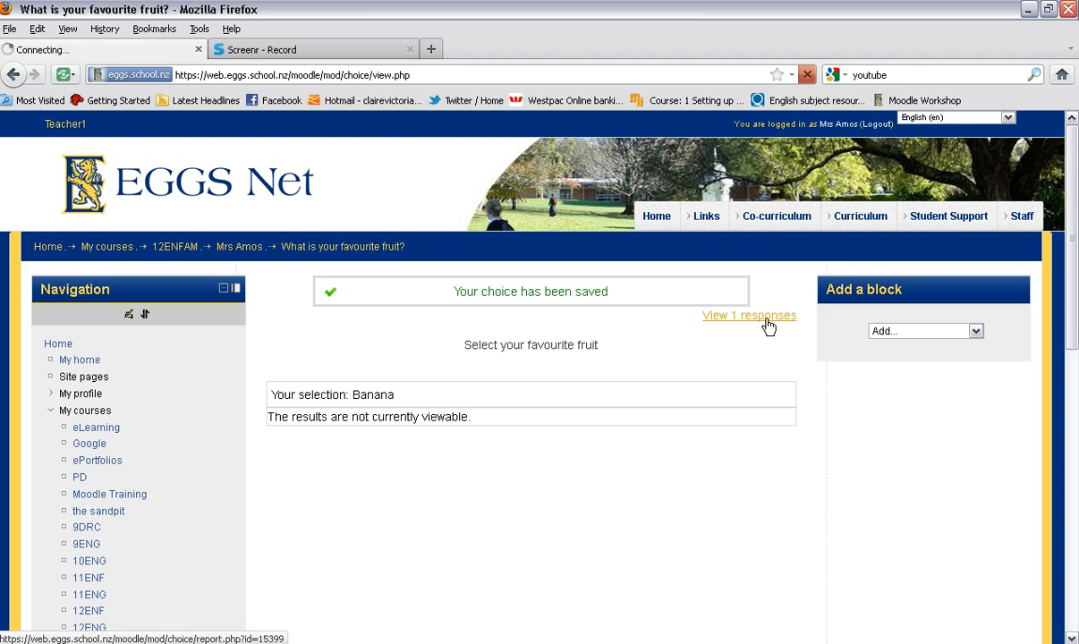
Review the responses report showing one Banana vote, then return to the 12ENFAM course.
left_click(748, 315)
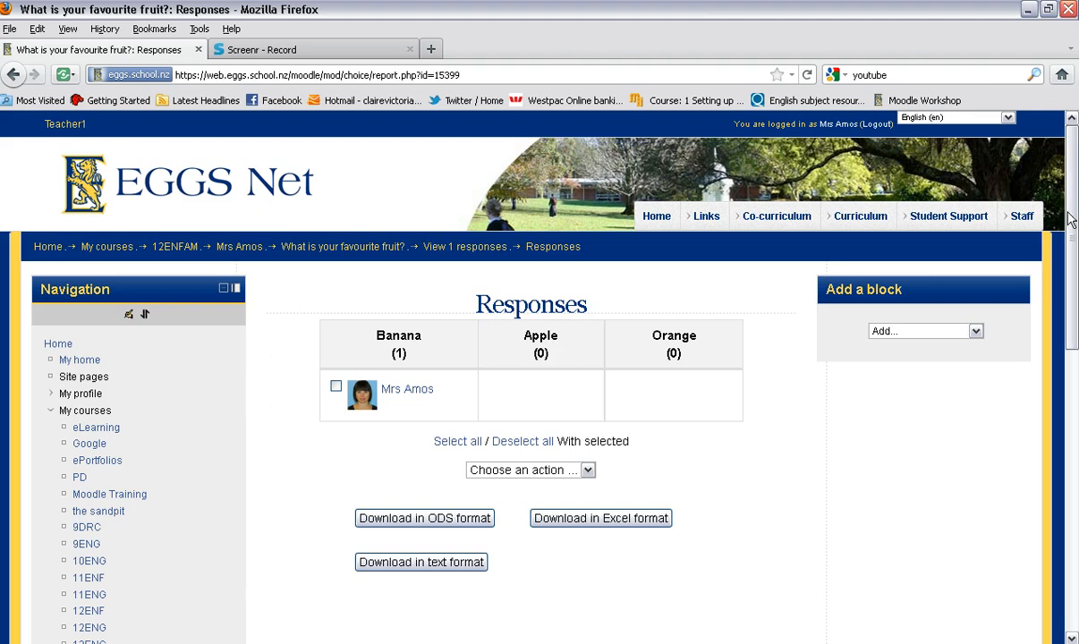
scroll("down", 3)
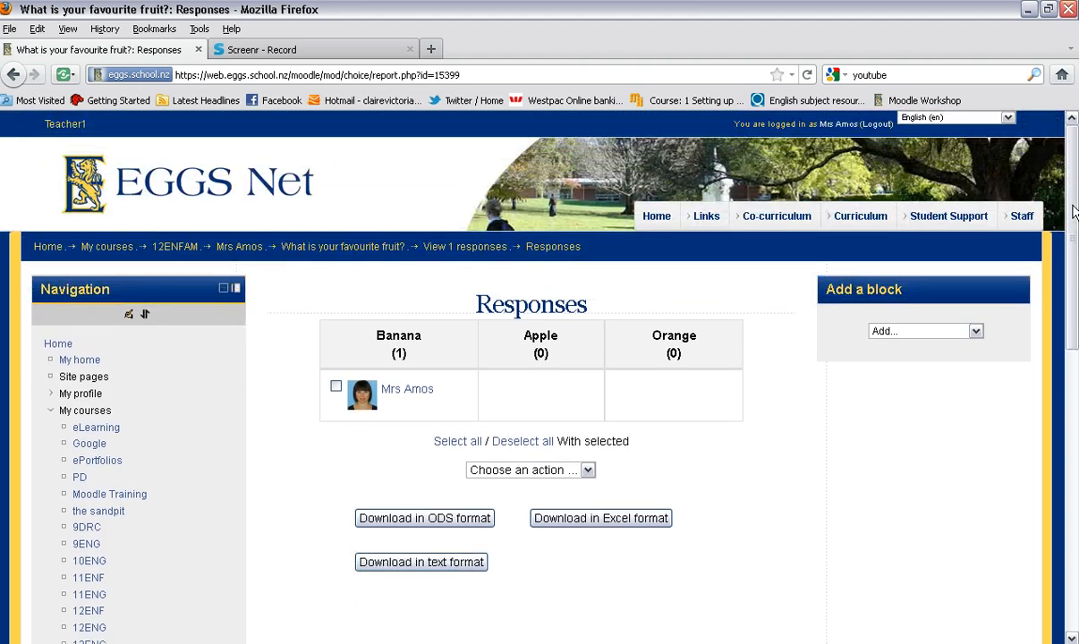
left_click(175, 247)
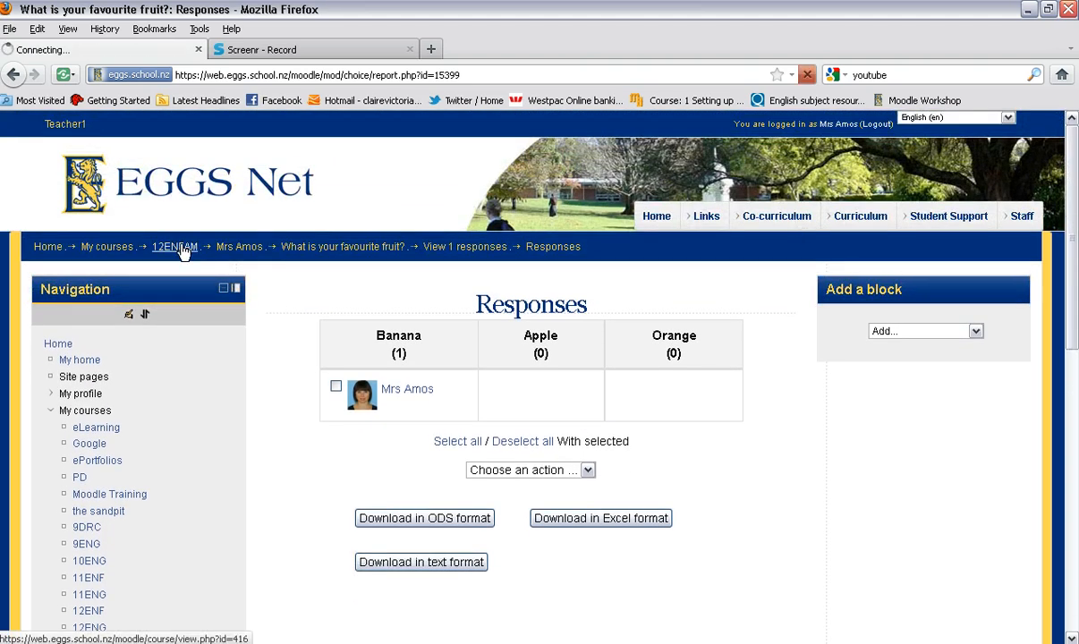
Start a second Choice named 'Groups' with introduction 'Join a group'.
left_click(175, 247)
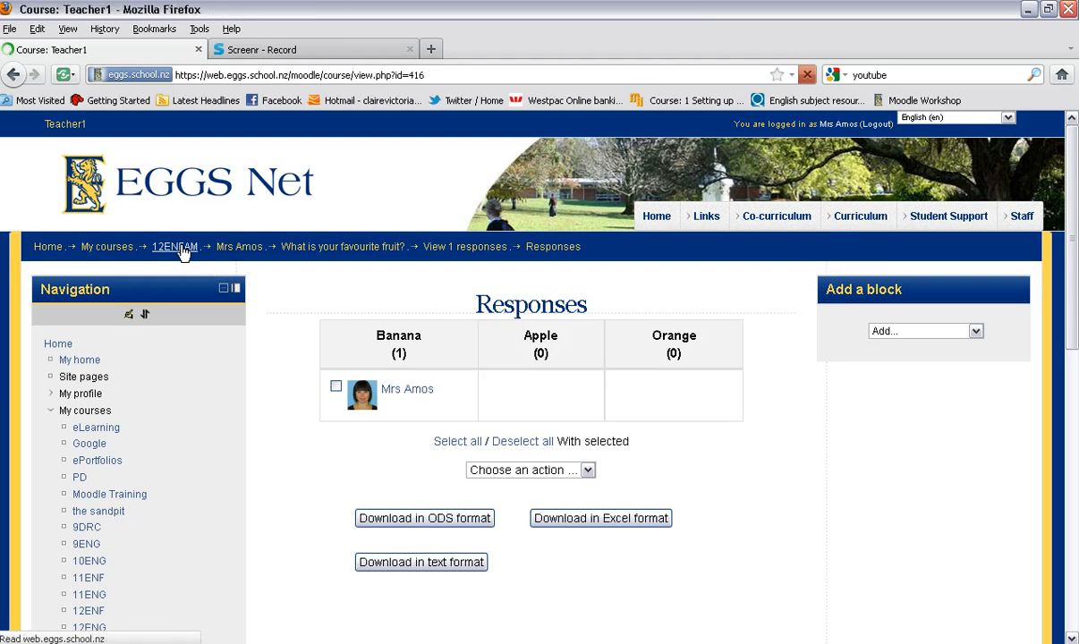
left_click(175, 247)
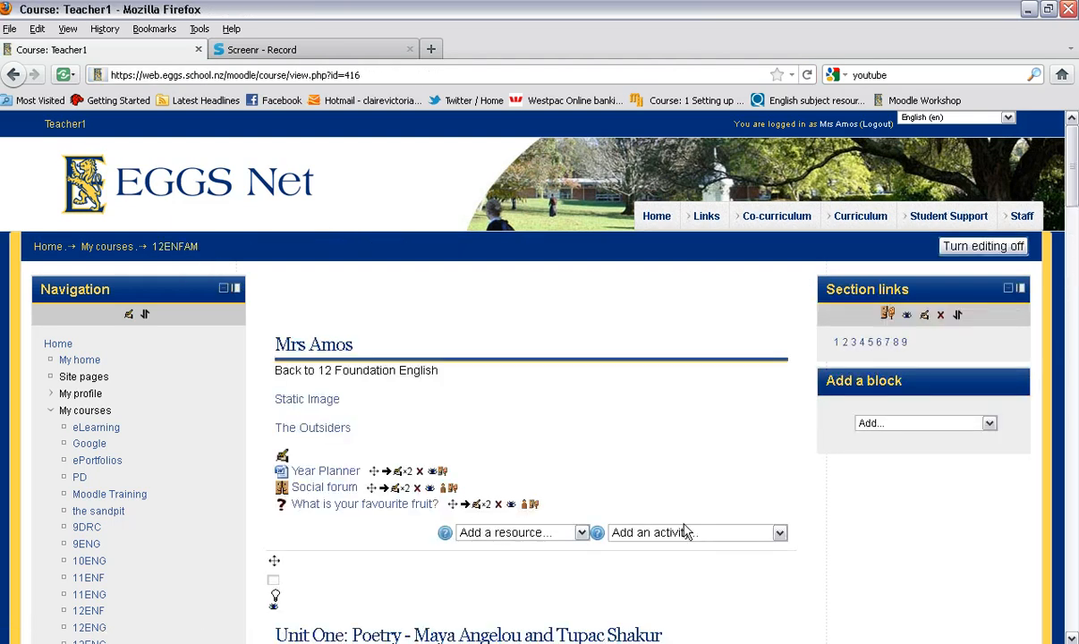
left_click(698, 533)
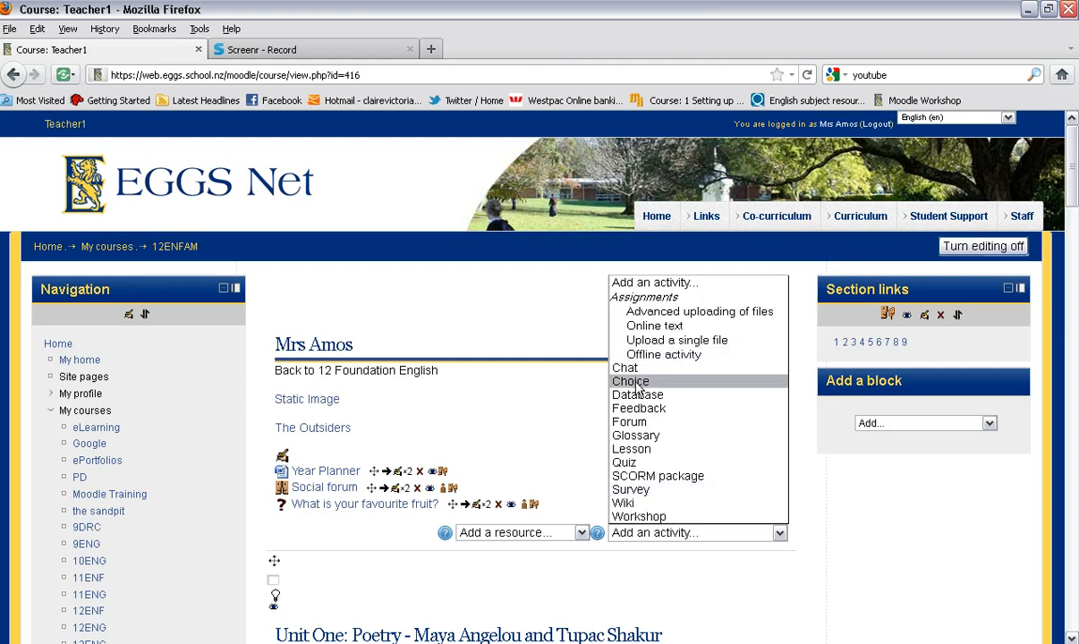
left_click(630, 381)
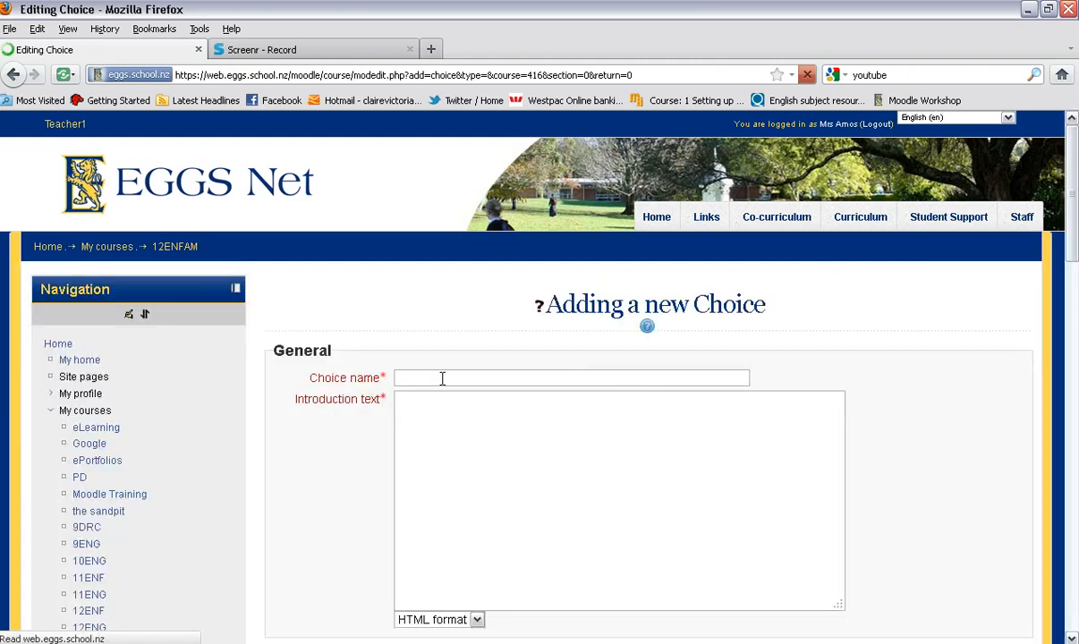
type("Groups")
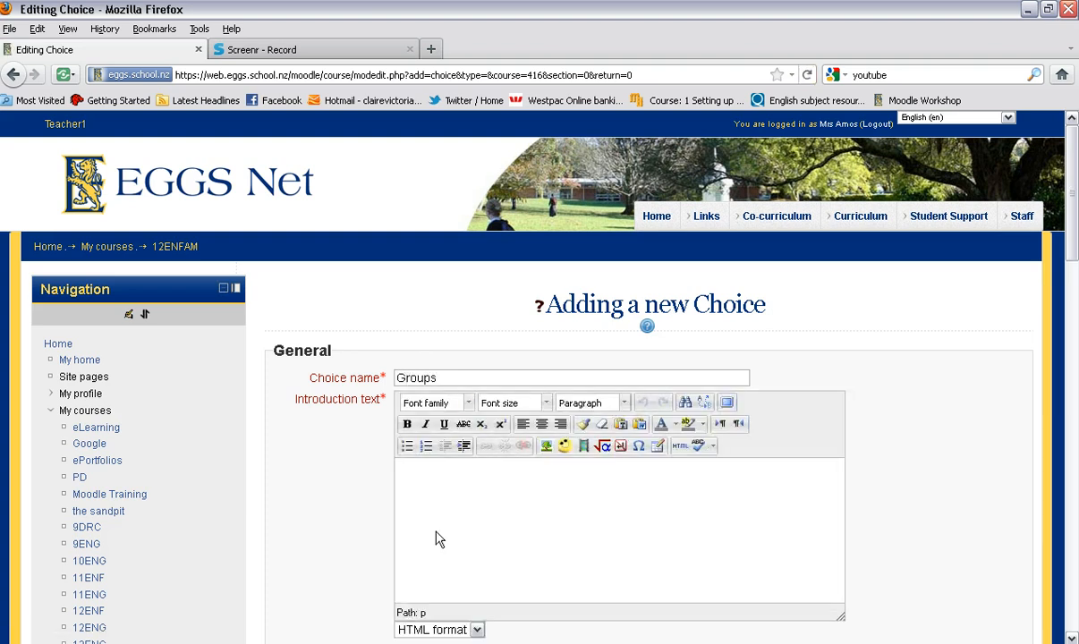
mouse_move(451, 518)
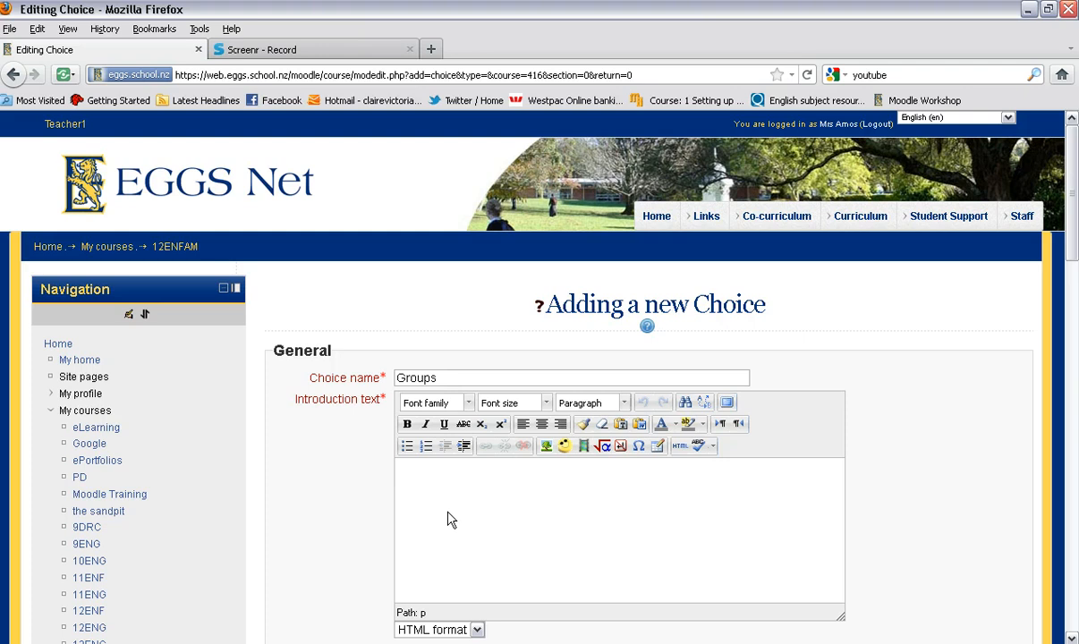
type("Join a")
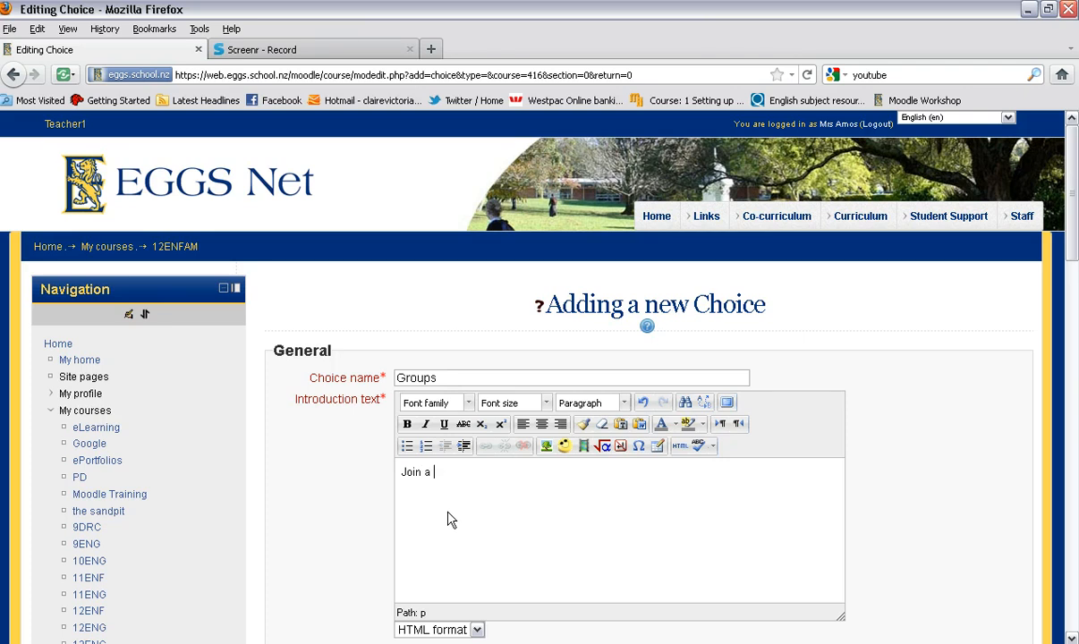
Enable limiting the number of responses for the Groups choice.
type("group")
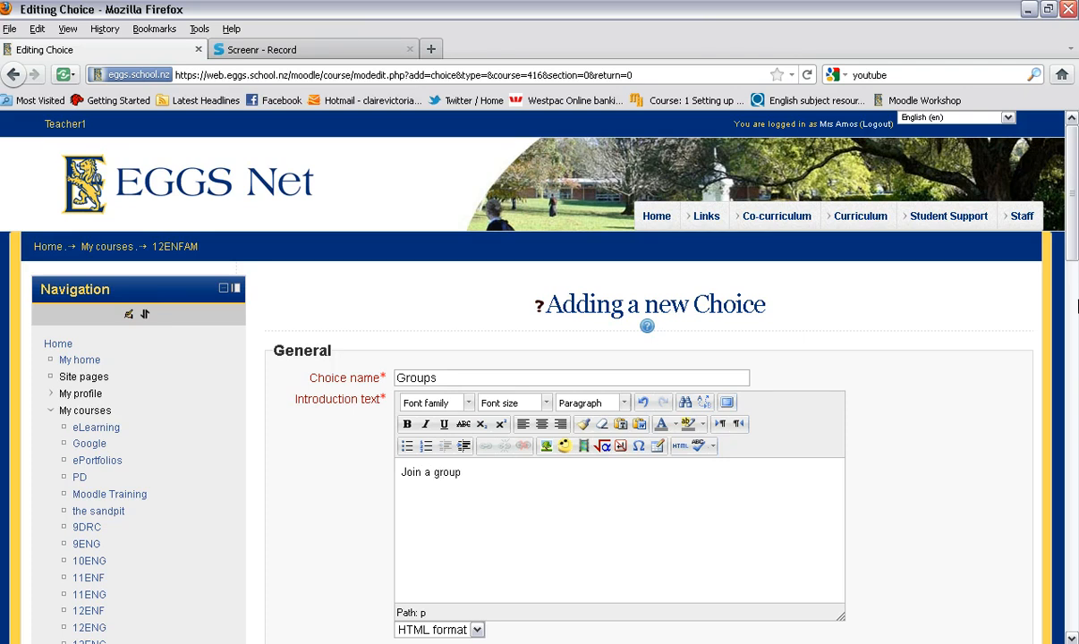
scroll("down", 3)
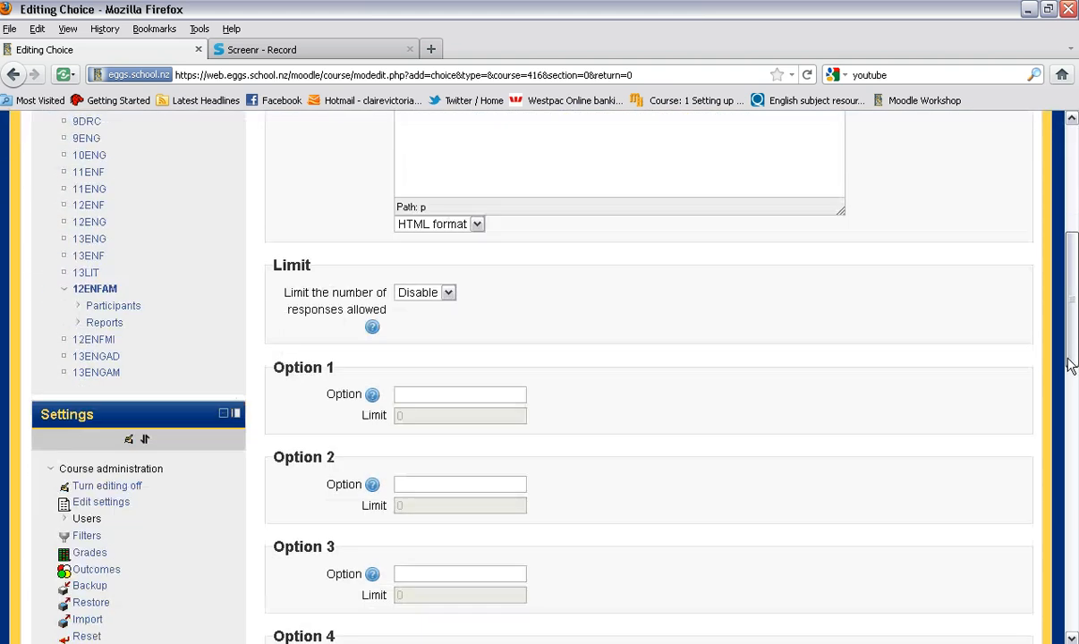
left_click(447, 201)
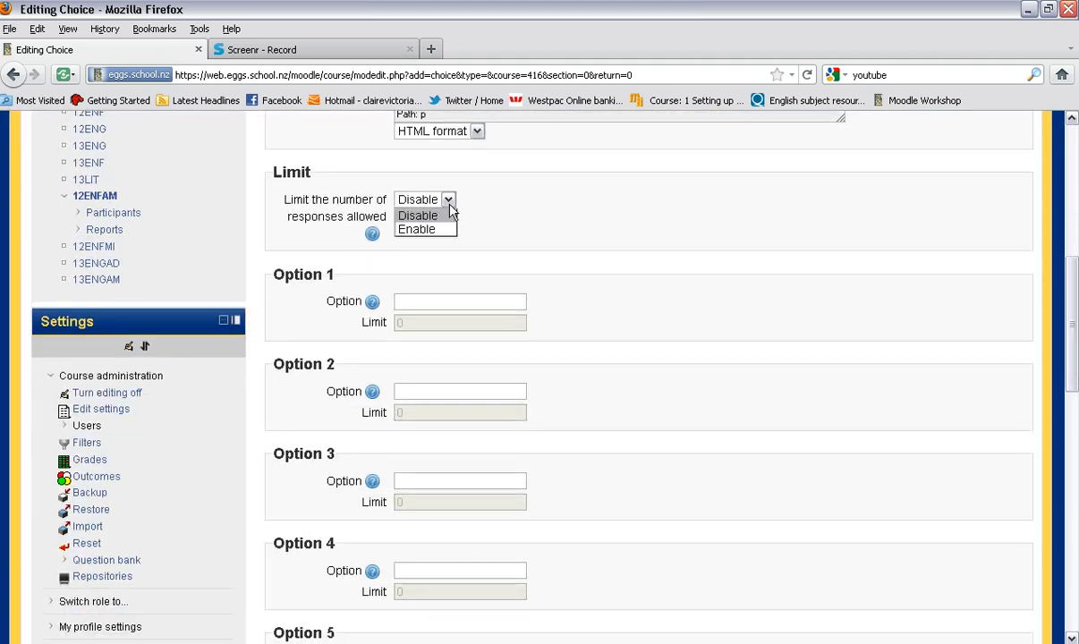
left_click(415, 229)
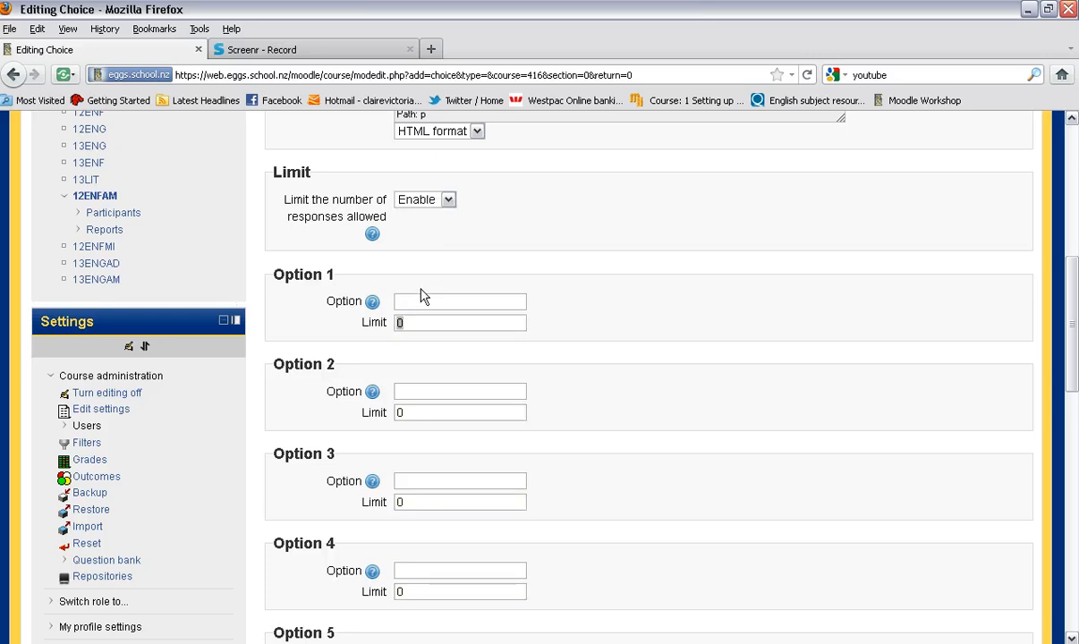
type("5")
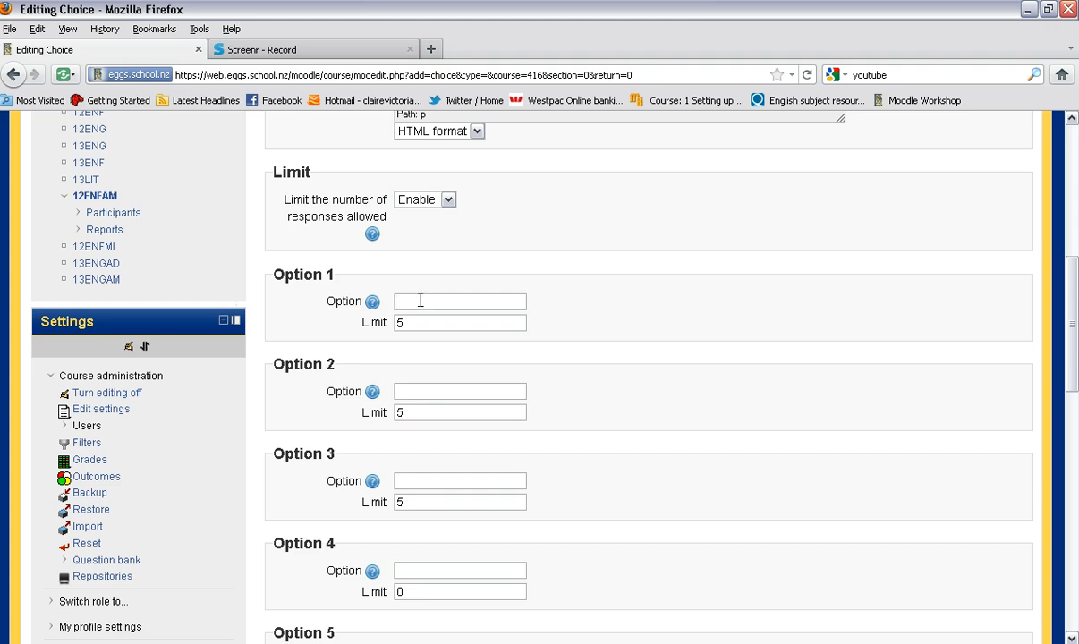
Enter Group A, Group B and Group C as options, each limited to 5.
type("Group A")
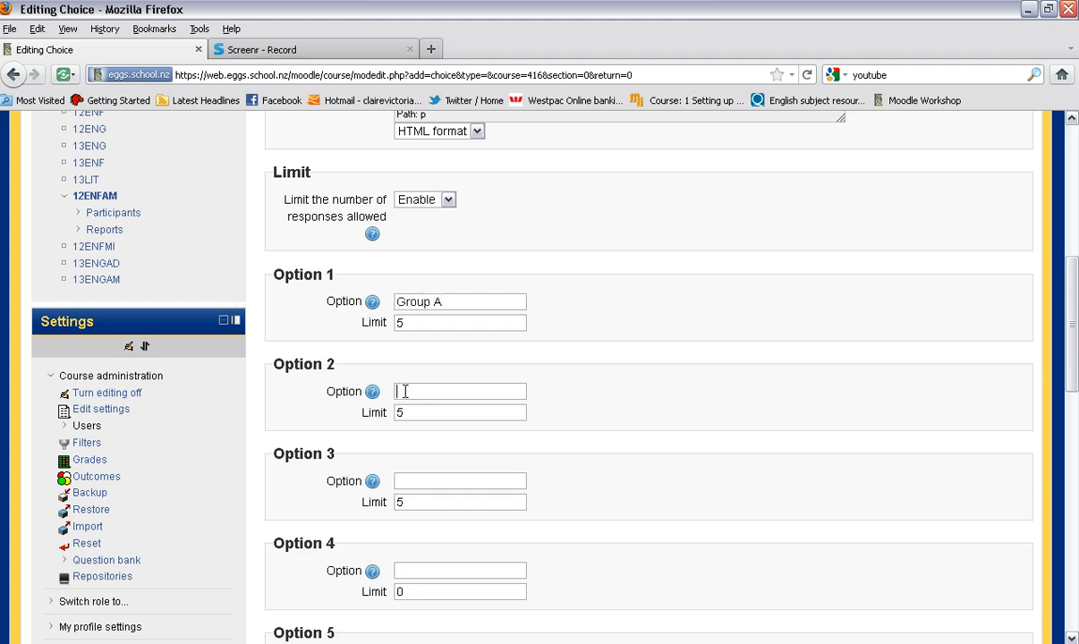
type("Grou")
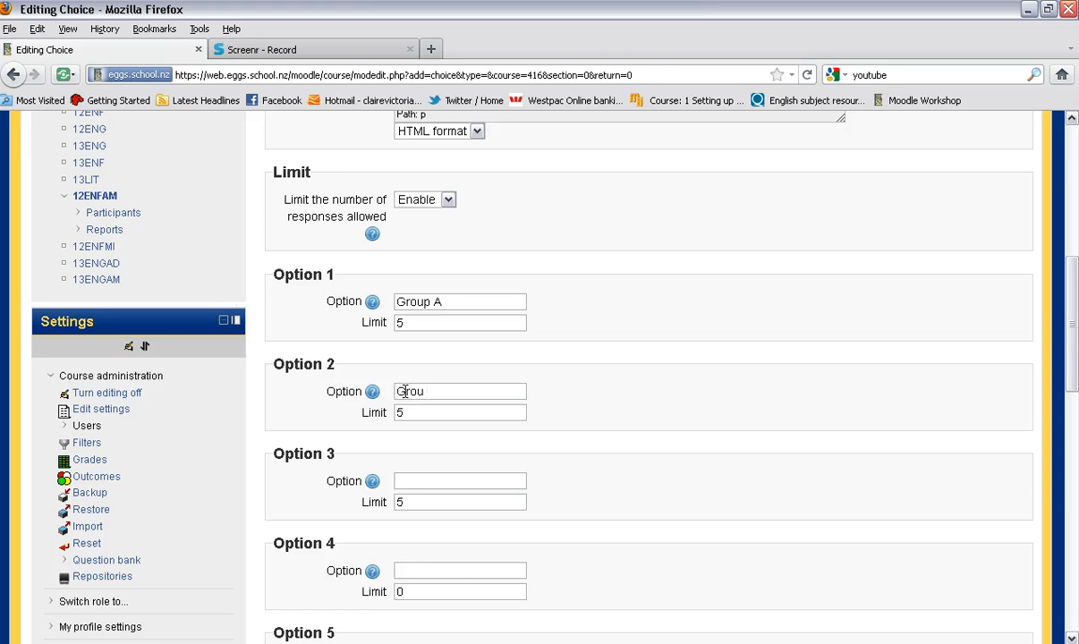
type("p B")
left_click(460, 481)
type("G")
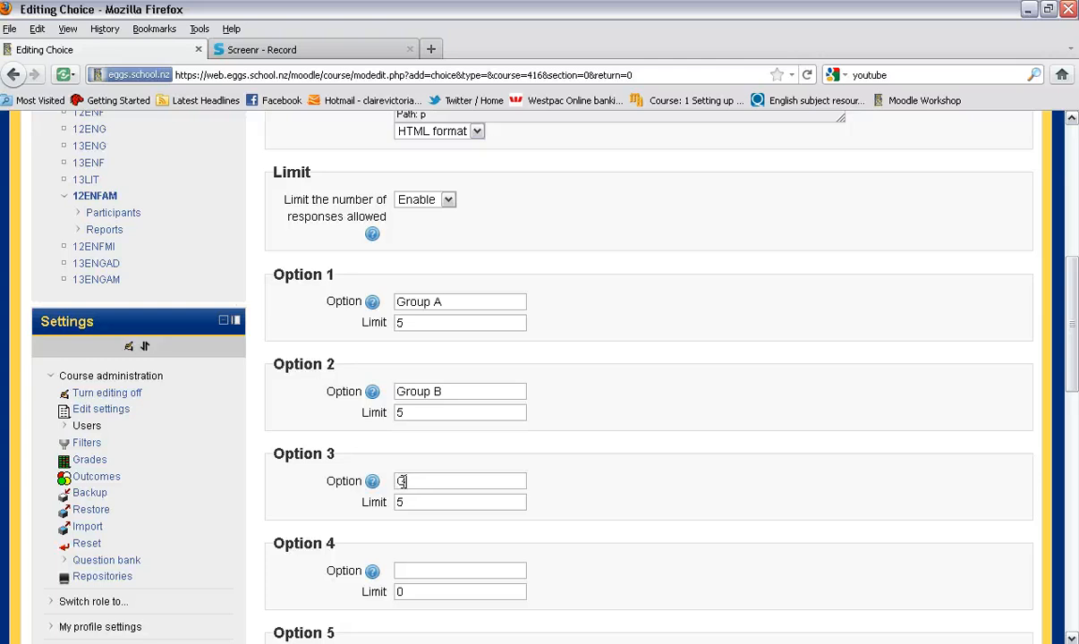
type("roup C")
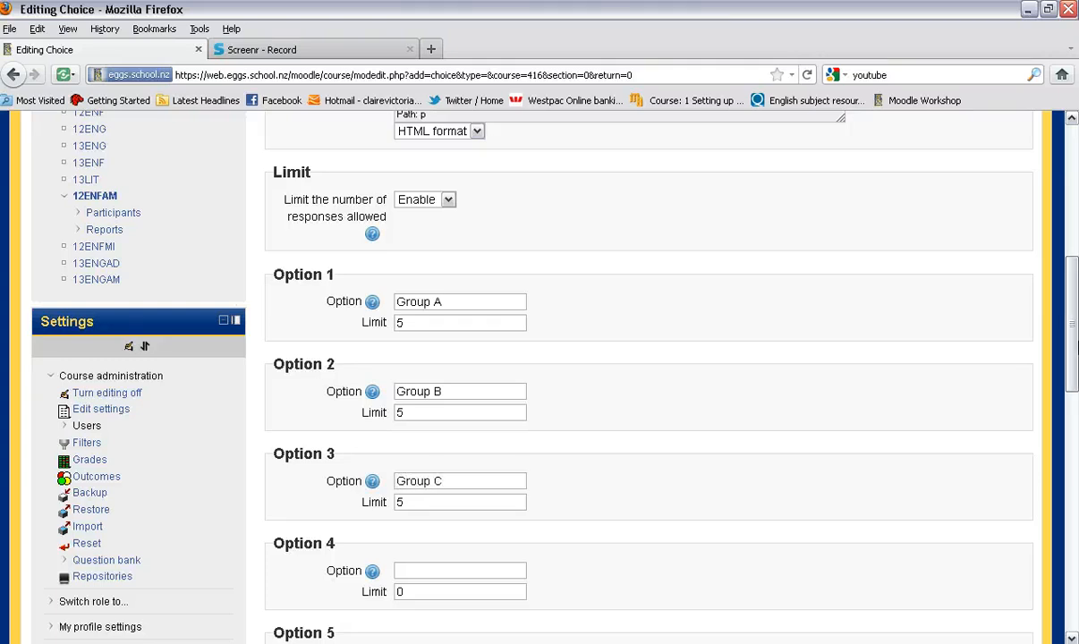
Save the Groups choice and return to the course page.
scroll("down", 3)
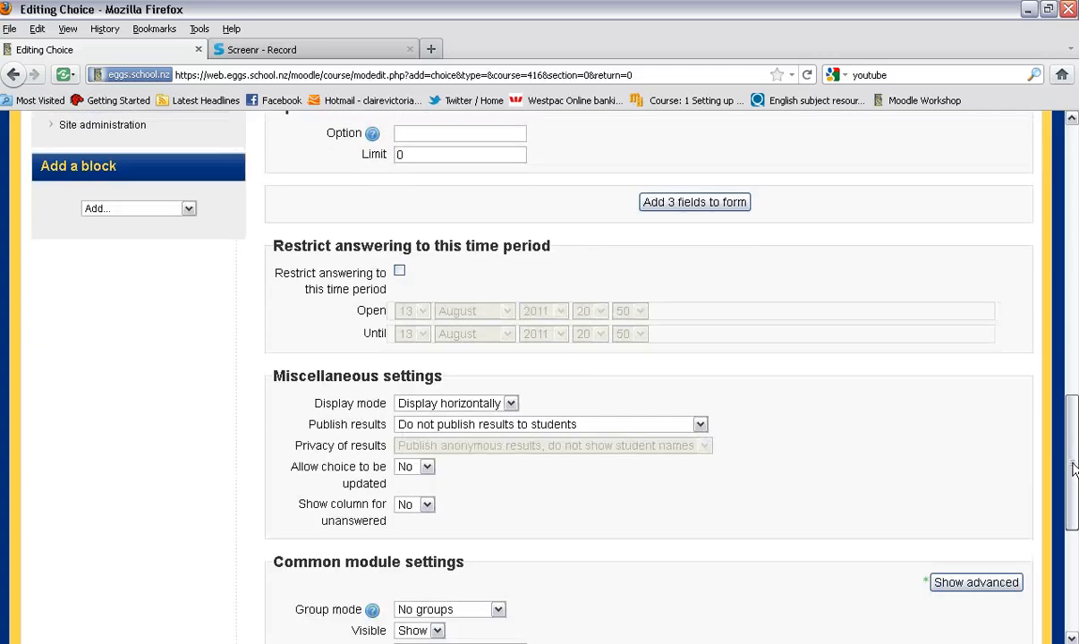
scroll("down", 3)
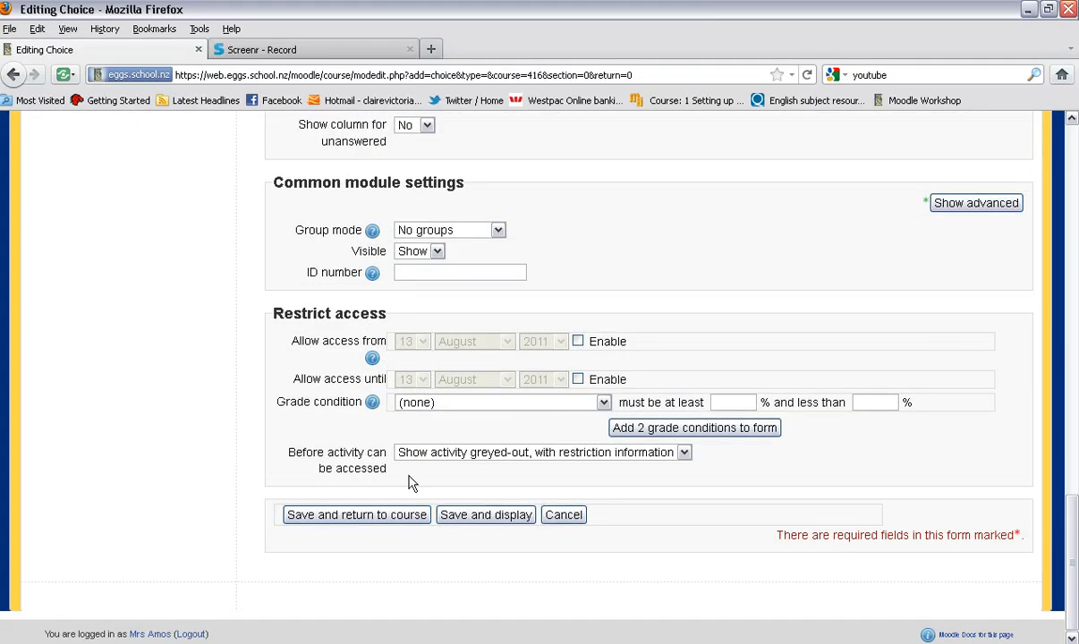
left_click(356, 516)
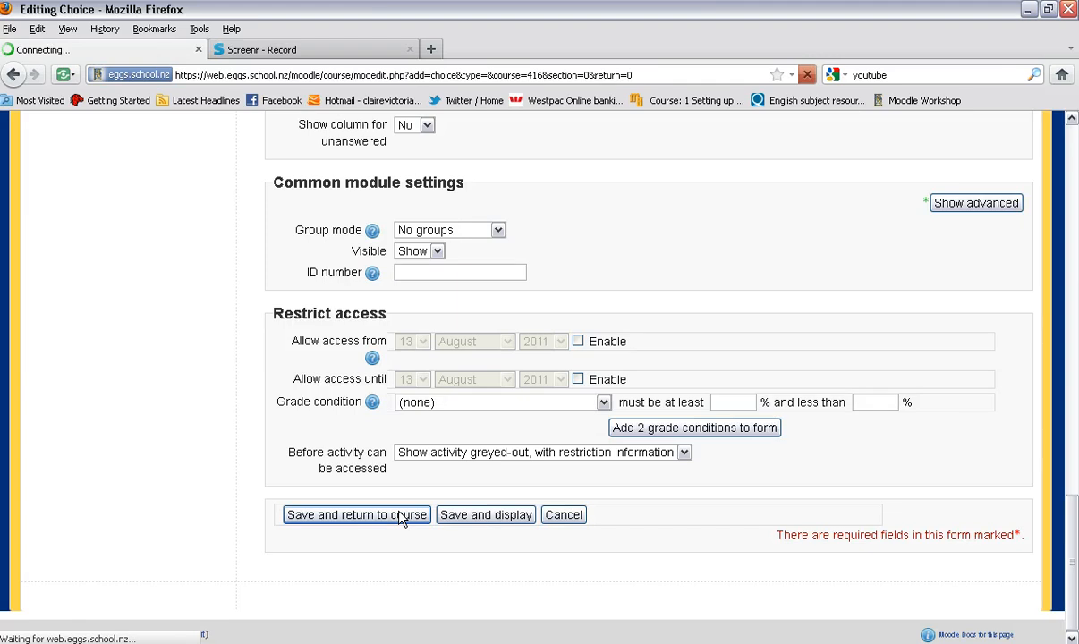
left_click(356, 515)
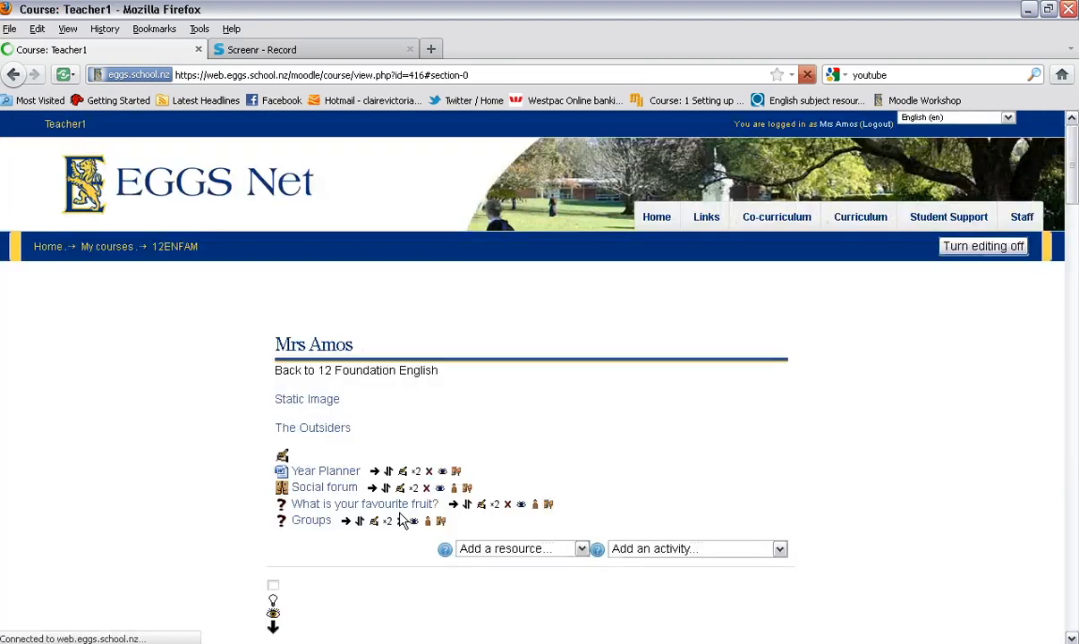
scroll("down", 3)
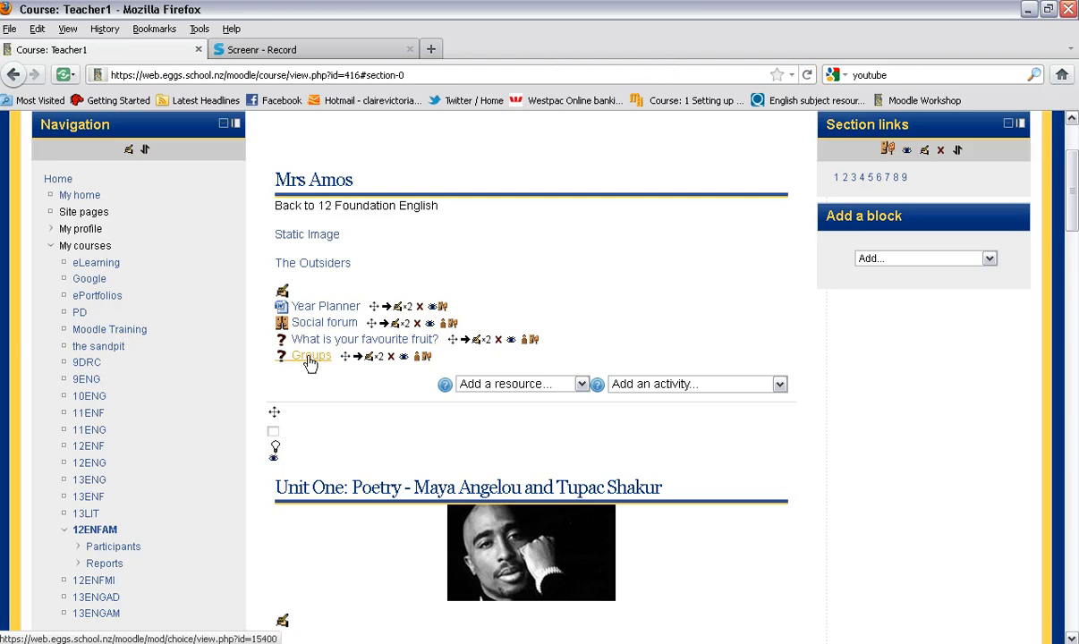
Answer the Groups choice with Group A, save it and view its 1 response.
left_click(311, 356)
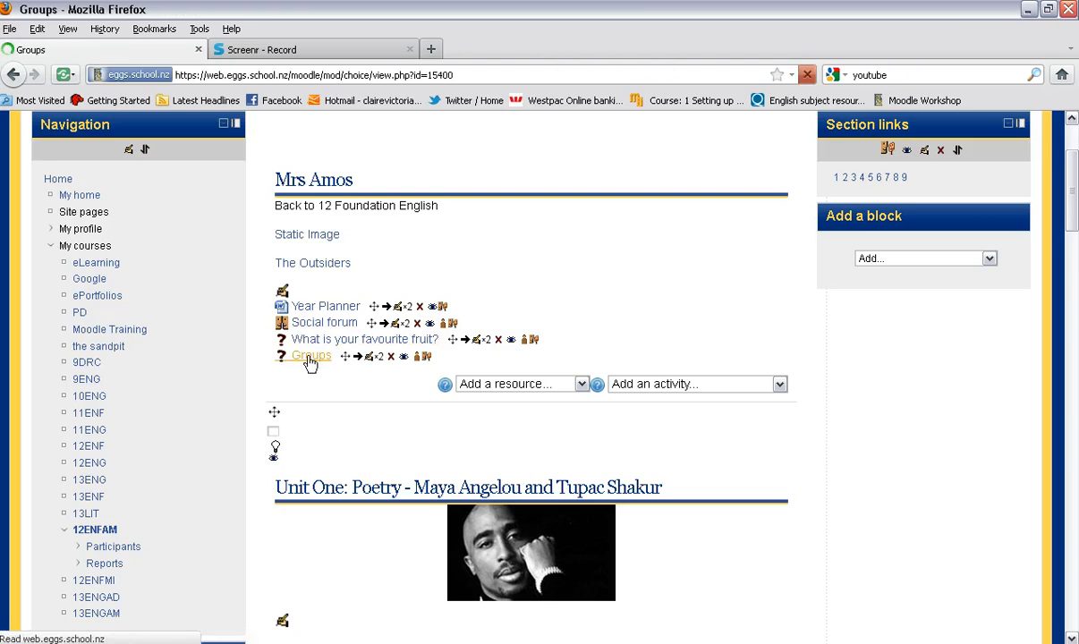
left_click(311, 356)
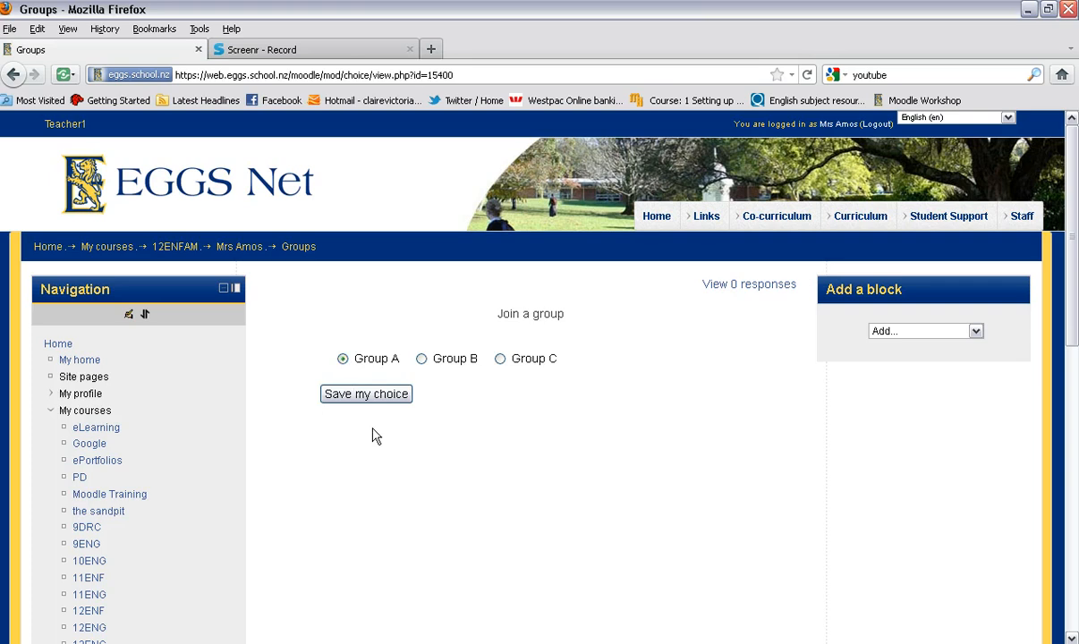
left_click(365, 393)
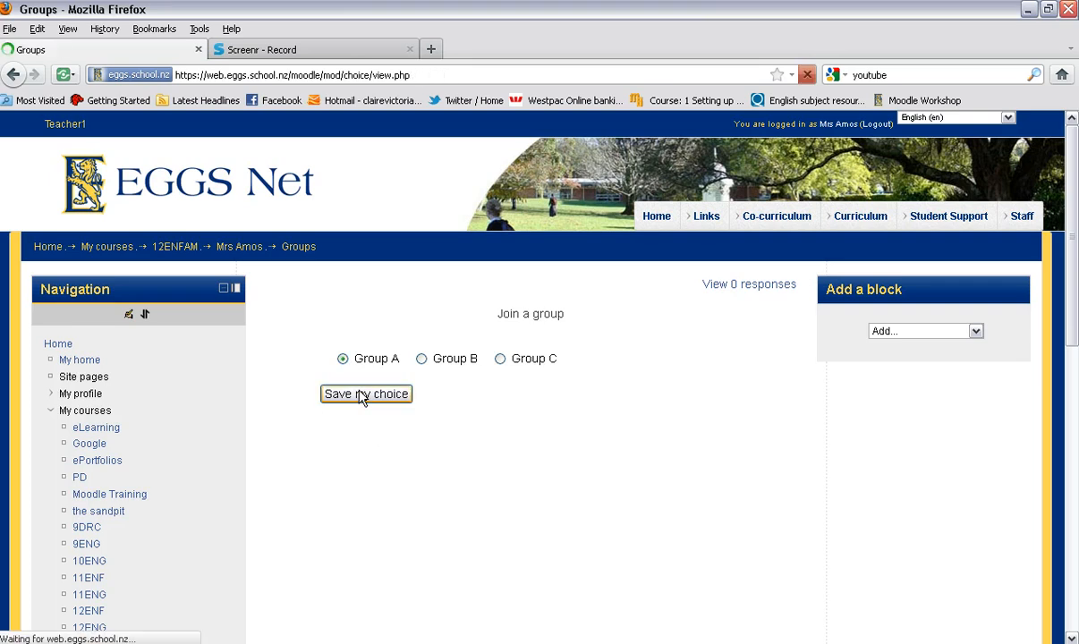
left_click(365, 394)
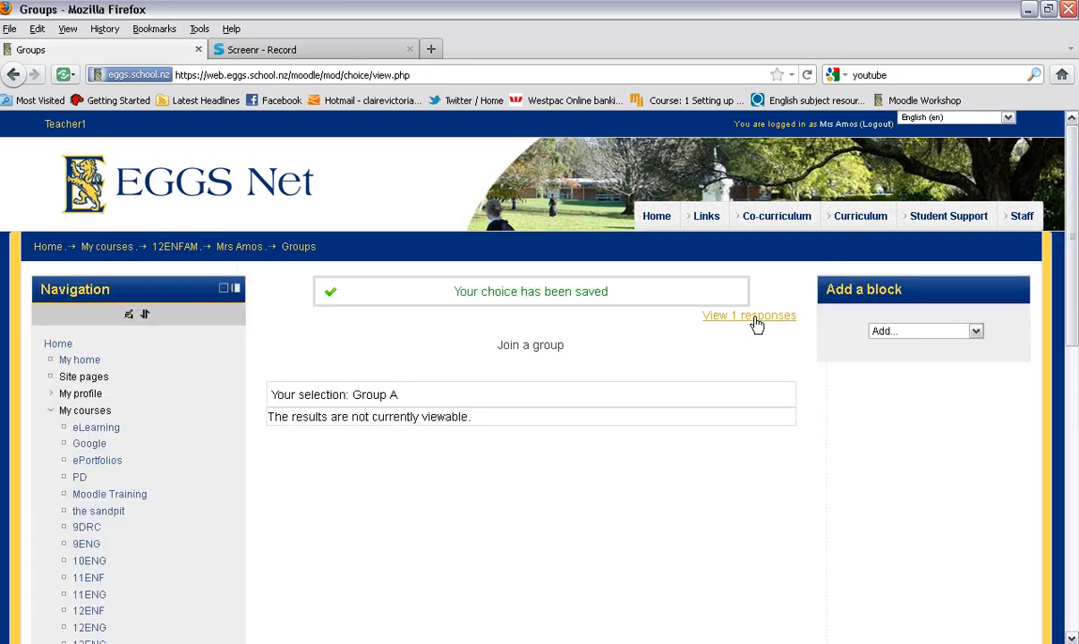
left_click(748, 315)
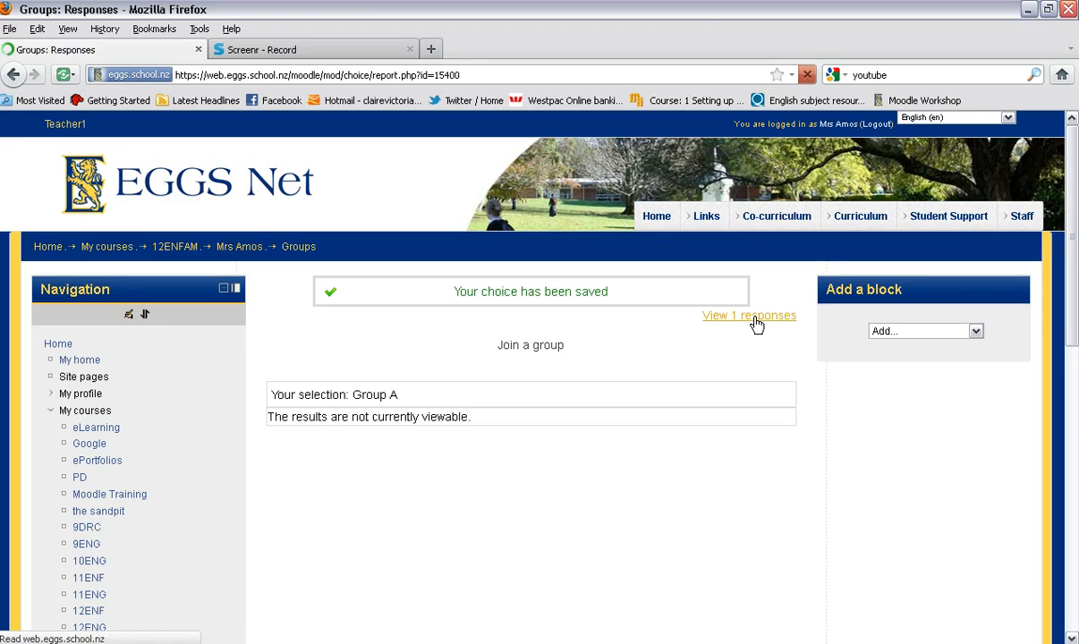
left_click(748, 315)
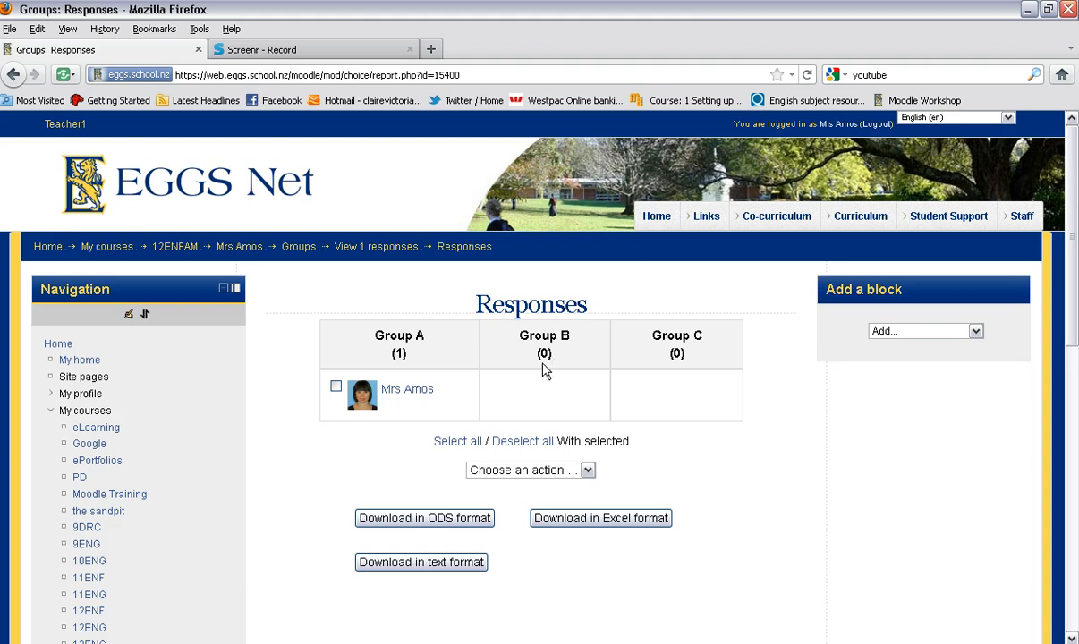
mouse_move(802, 379)
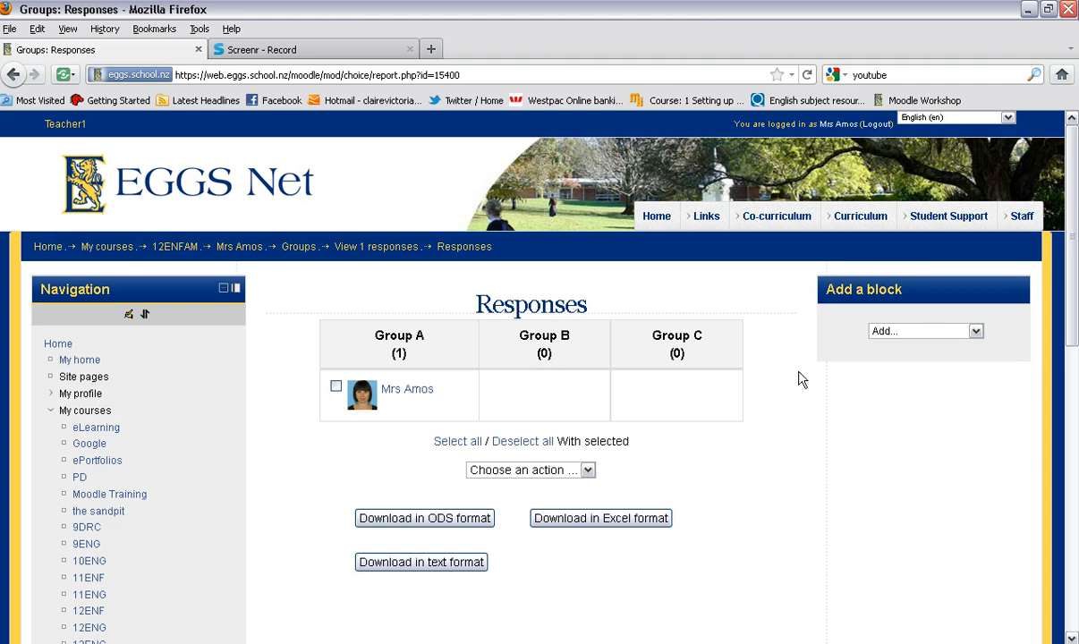